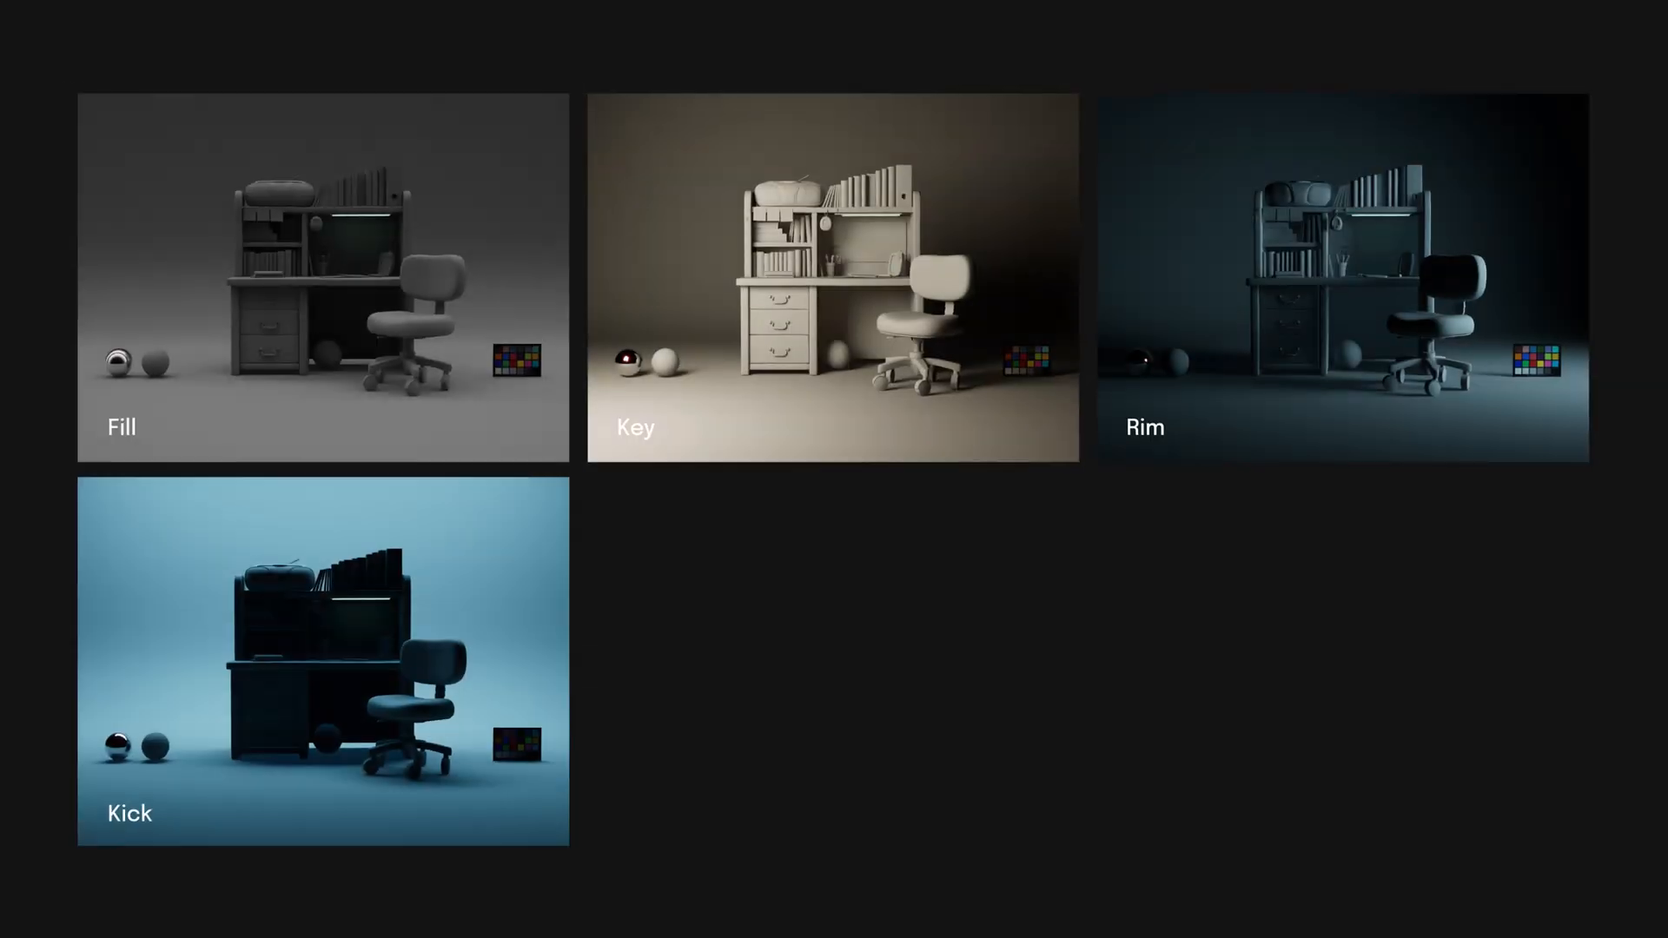
# Step: Advance past the Fill, Key, Rim and Kick render comparison to the Lights Setup desk scene
pyautogui.click(322, 270)
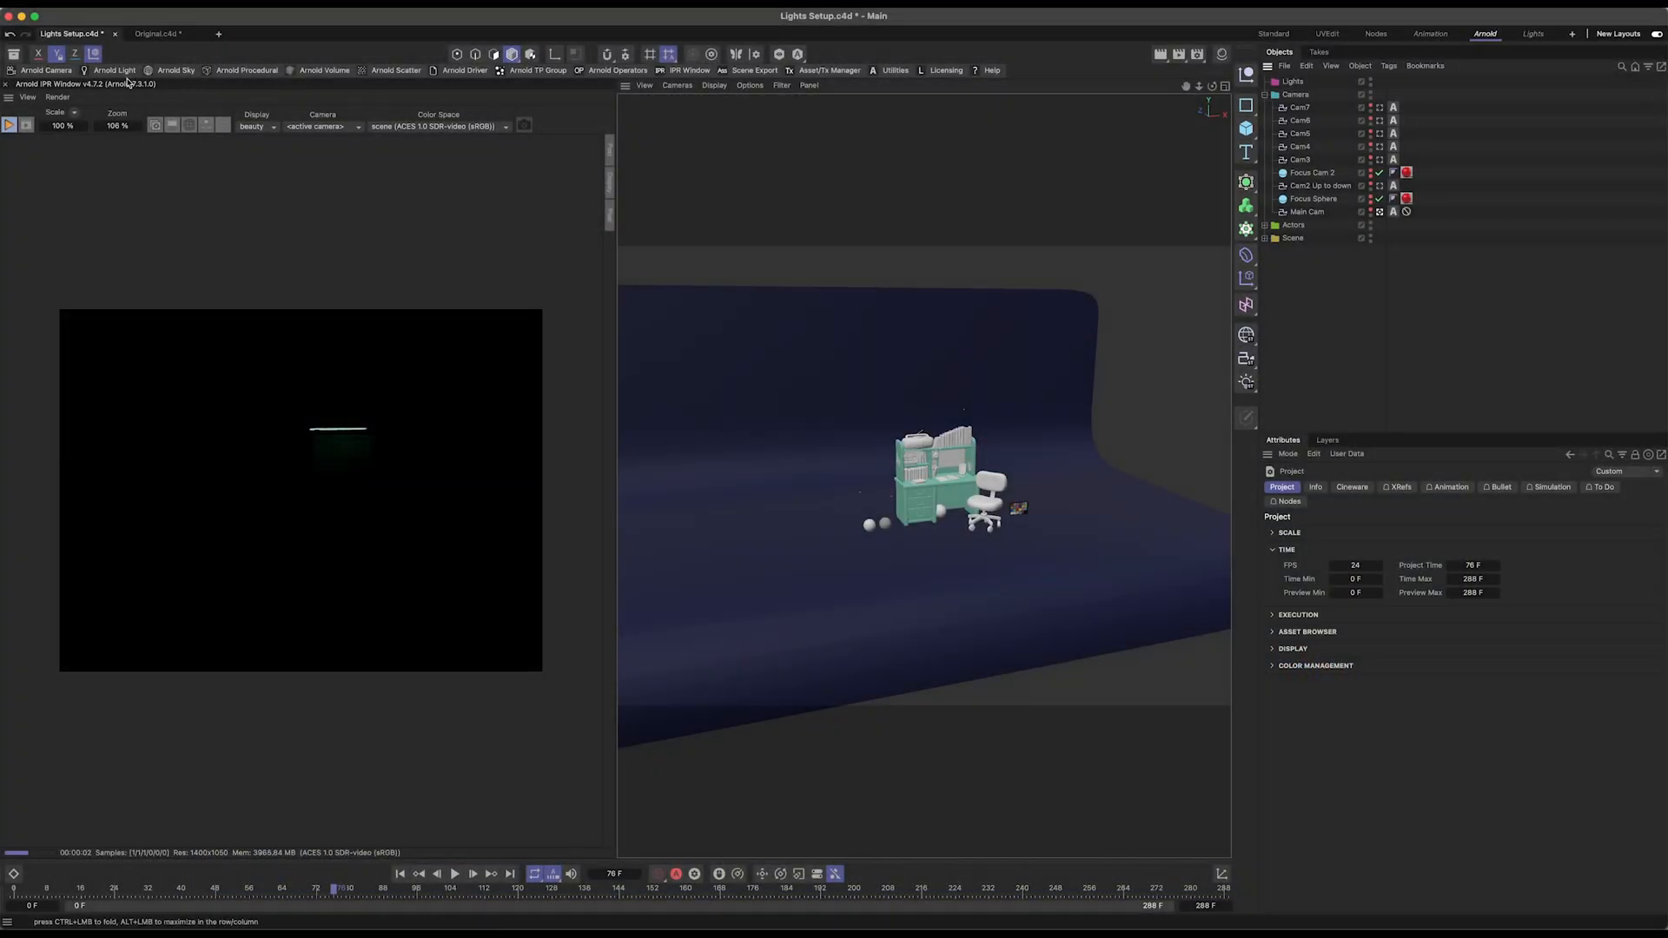
# Step: Add an Arnold skydome light and set its Main colour to an HDRI image texture
pyautogui.click(113, 70)
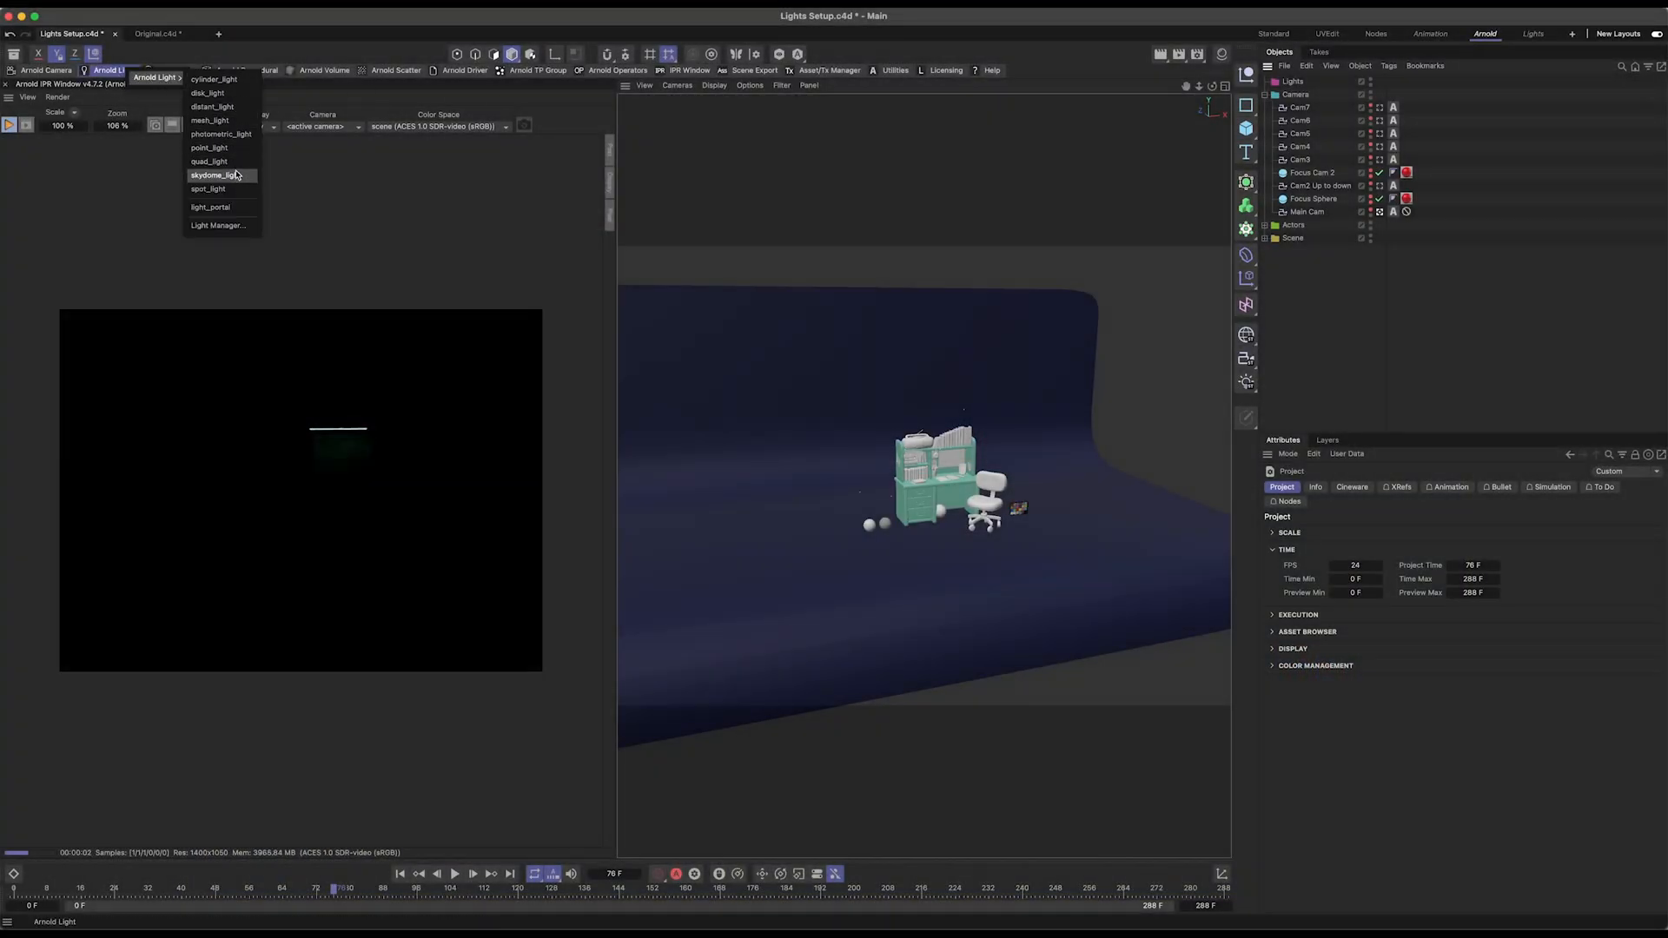
pyautogui.click(214, 174)
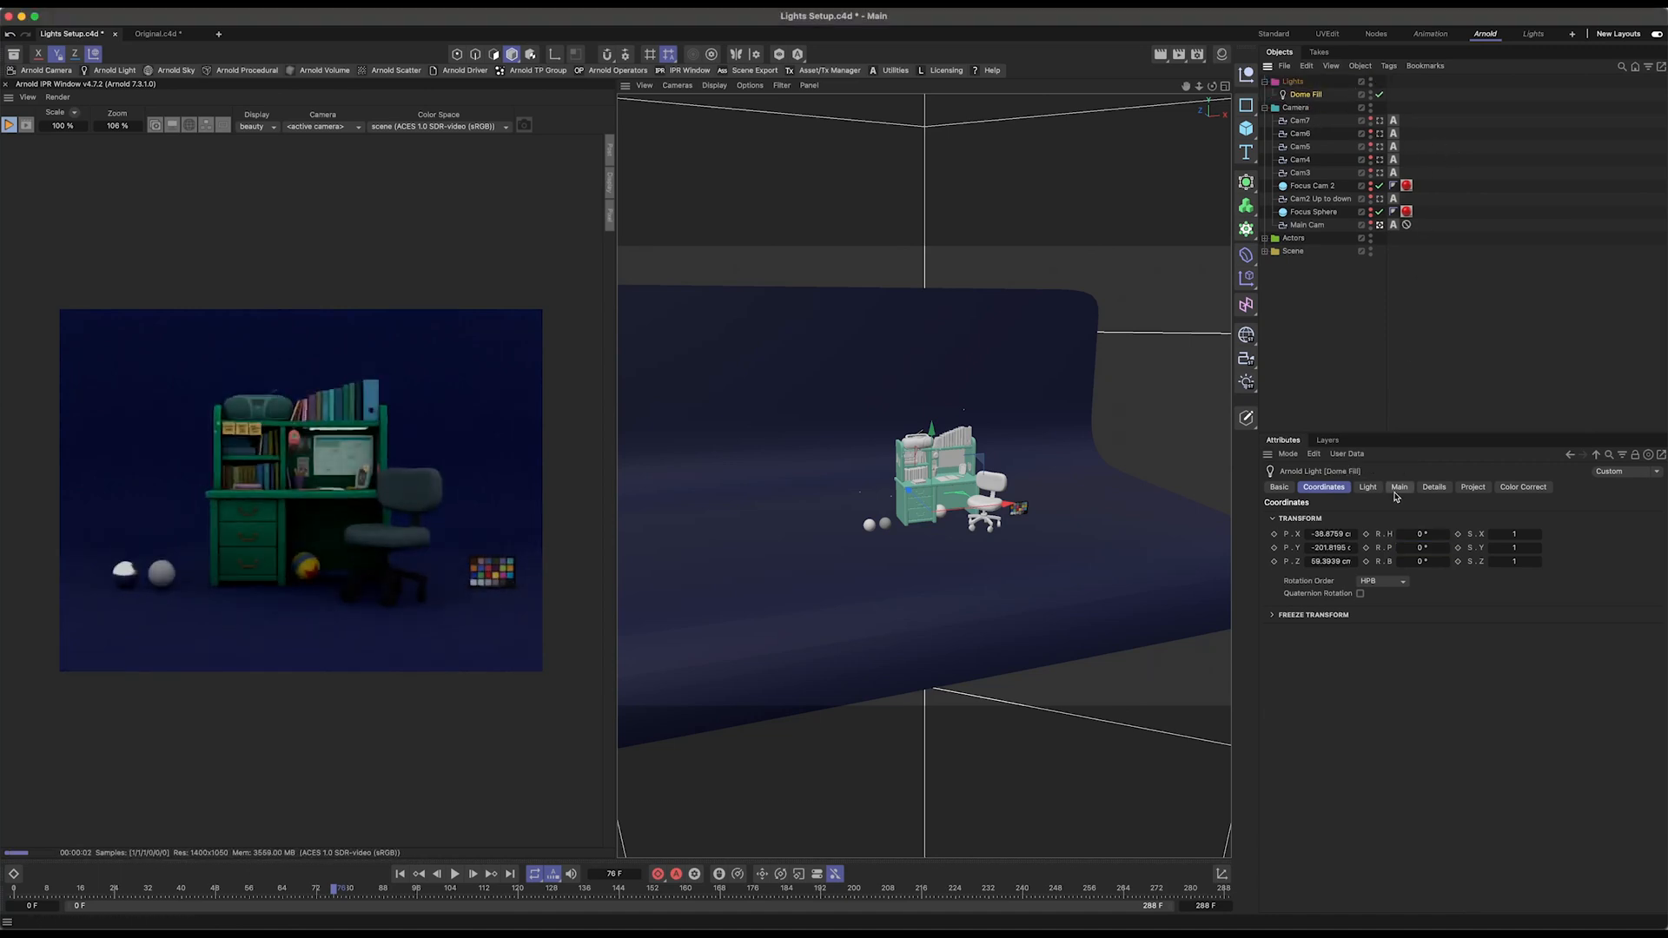
pyautogui.click(1398, 488)
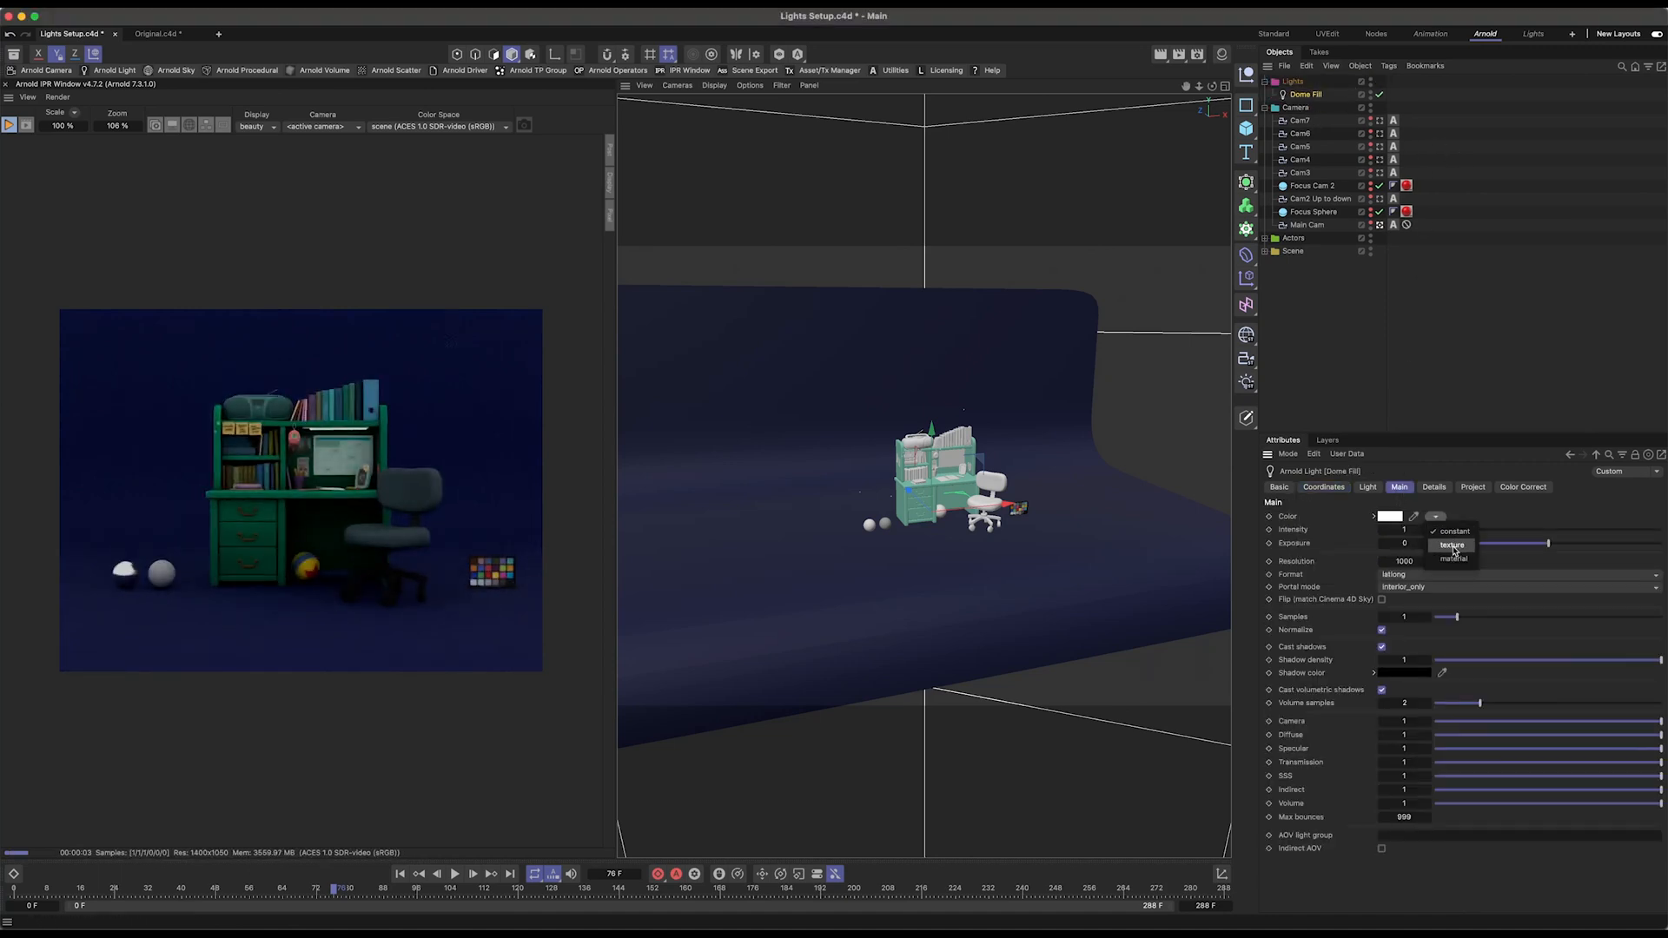
pyautogui.click(1451, 545)
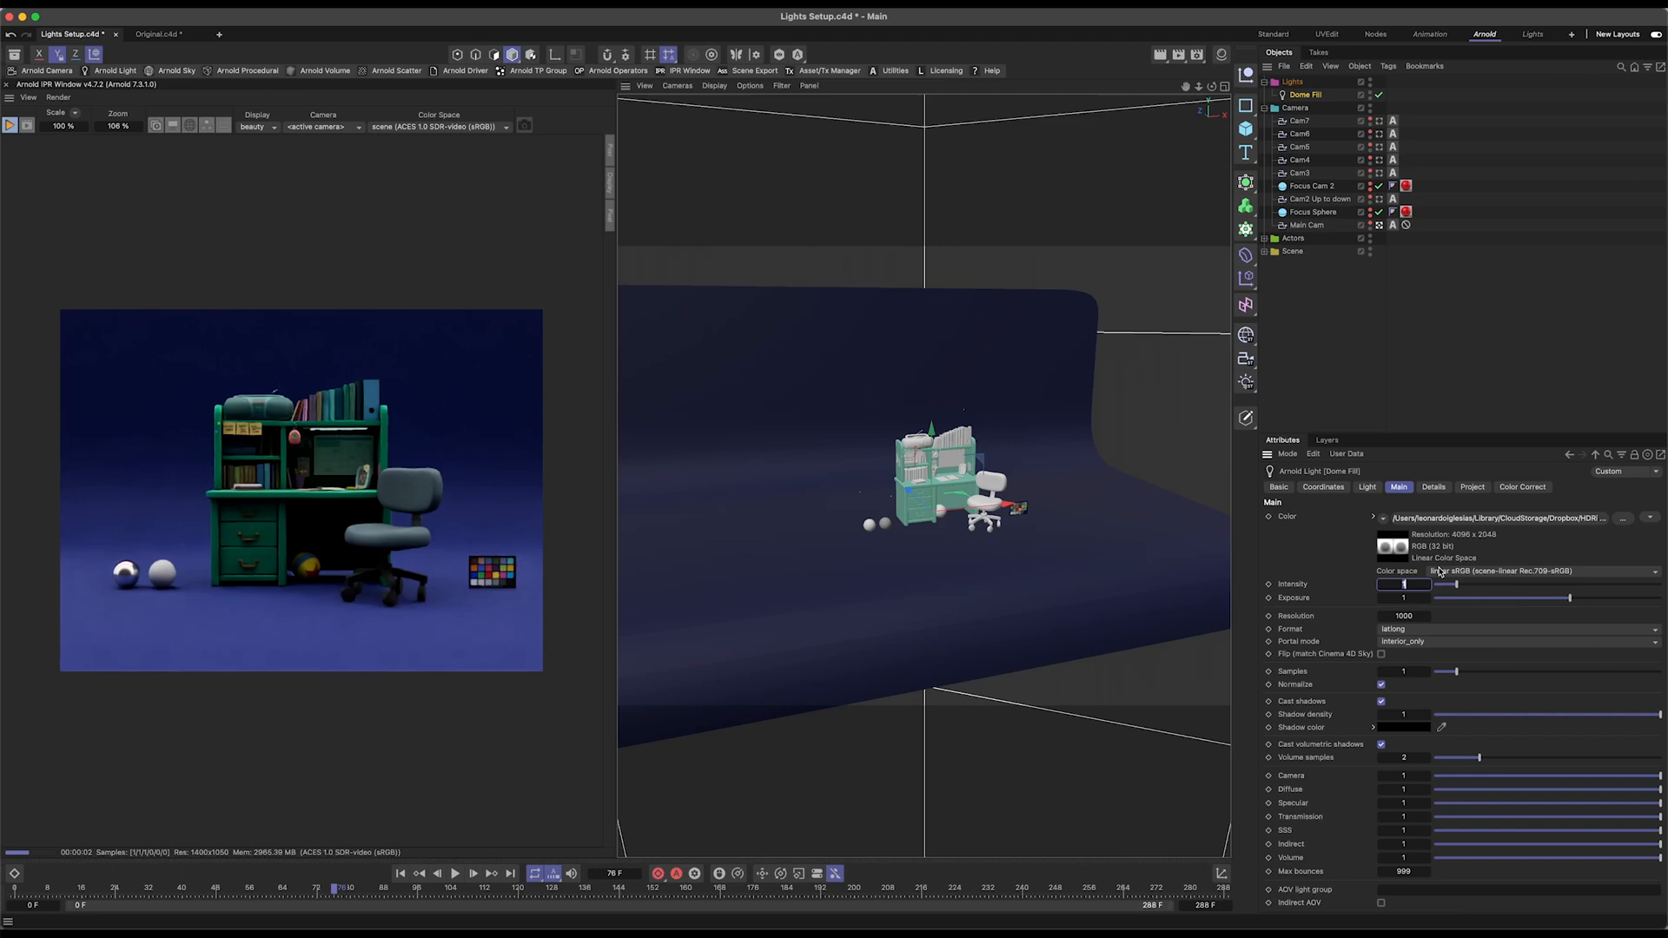
pyautogui.moveTo(1446, 583); pyautogui.dragTo(1404, 583)
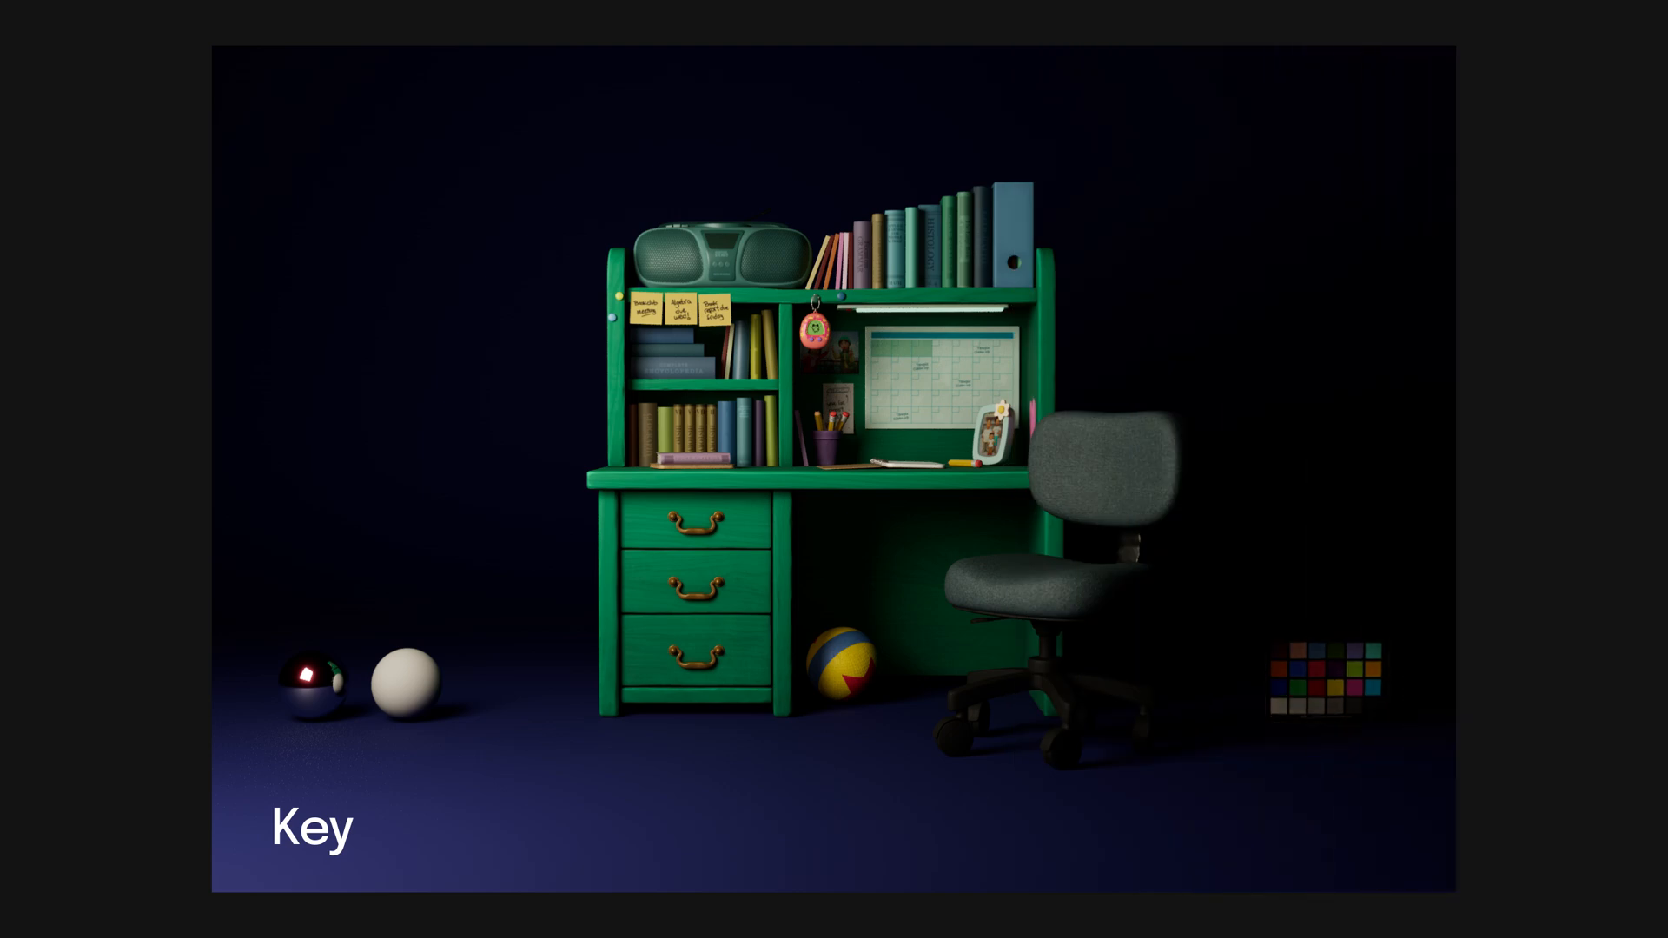
# Step: Add an Arnold quad light to the scene and name it Key
pyautogui.click(156, 78)
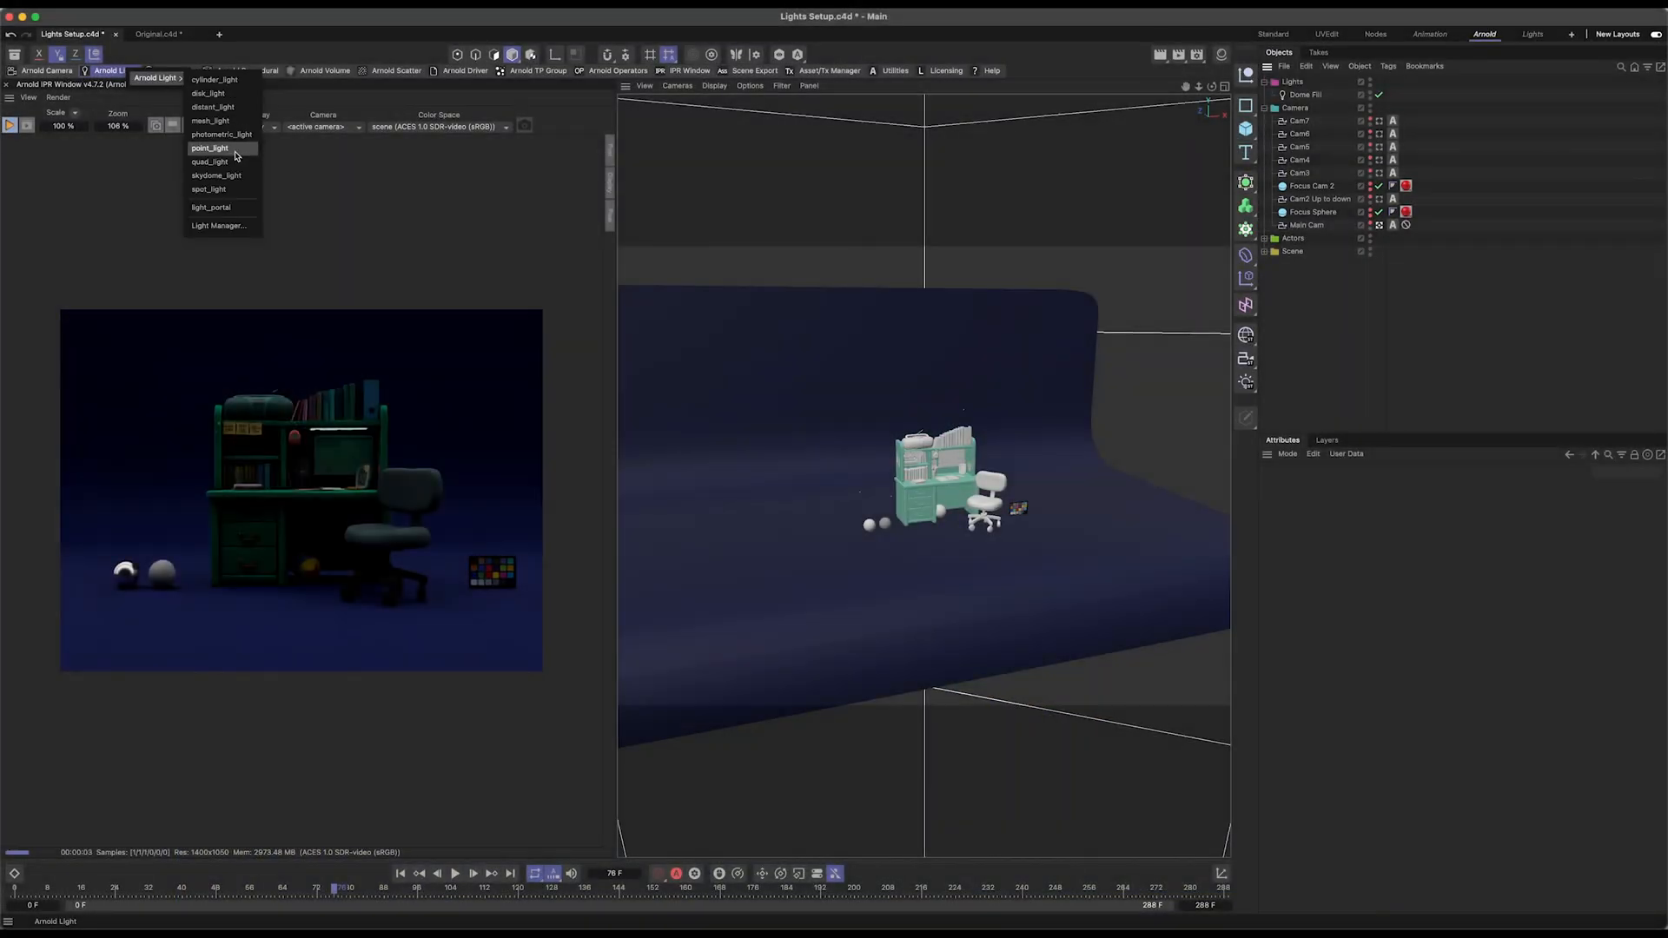
pyautogui.click(210, 160)
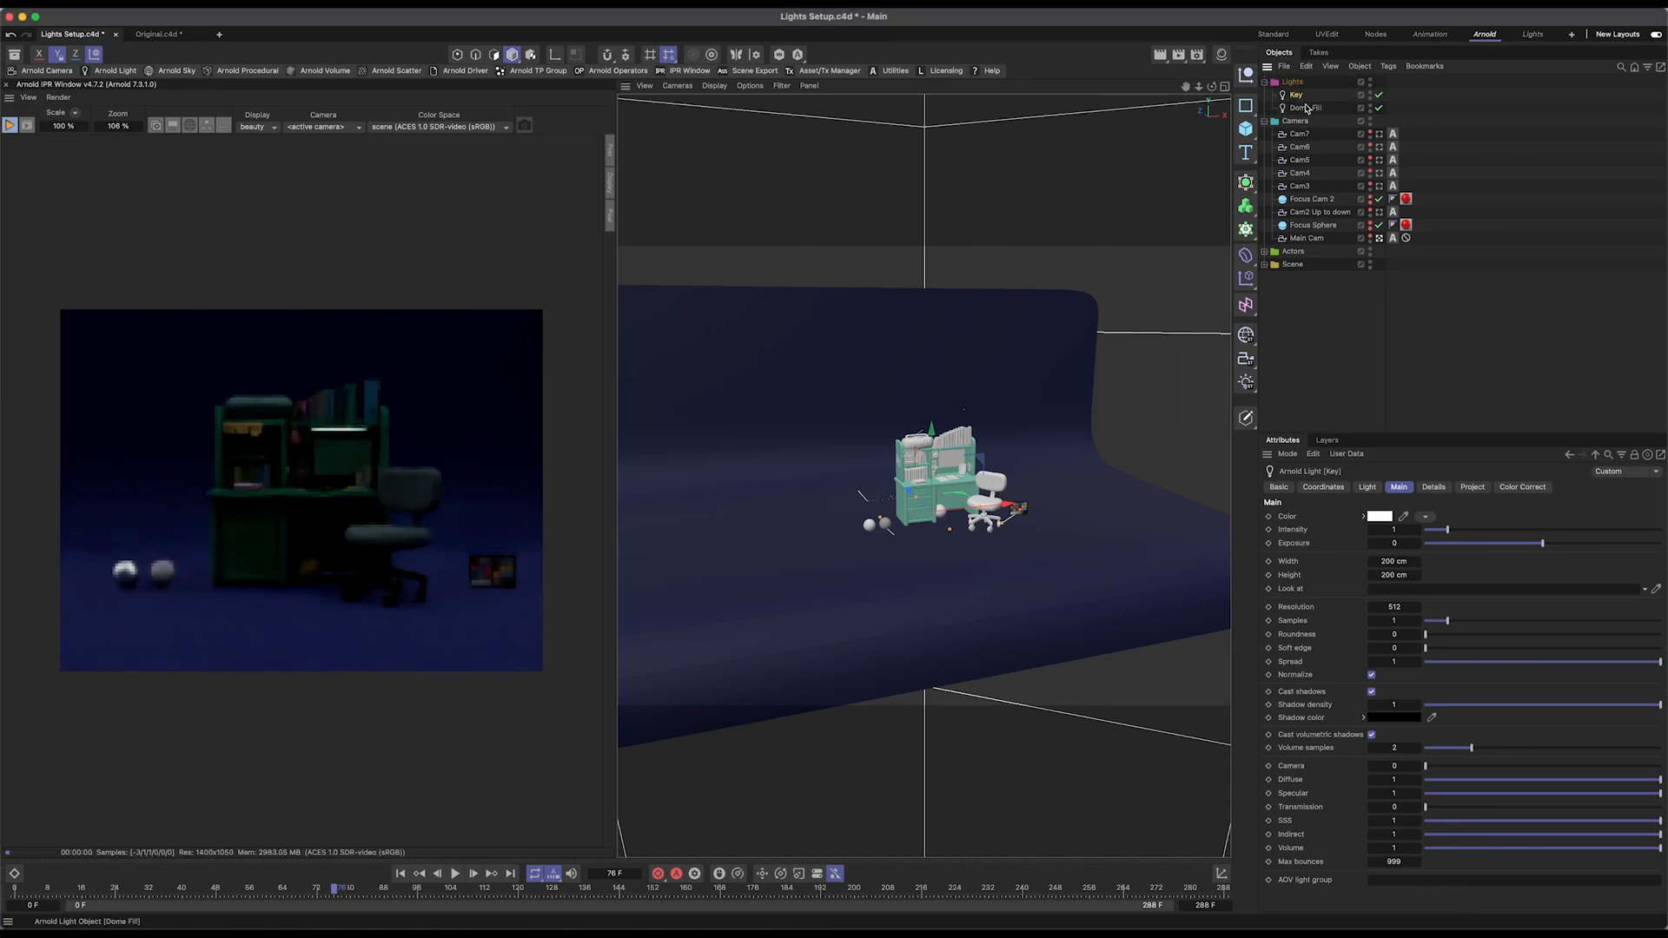
pyautogui.click(1304, 107)
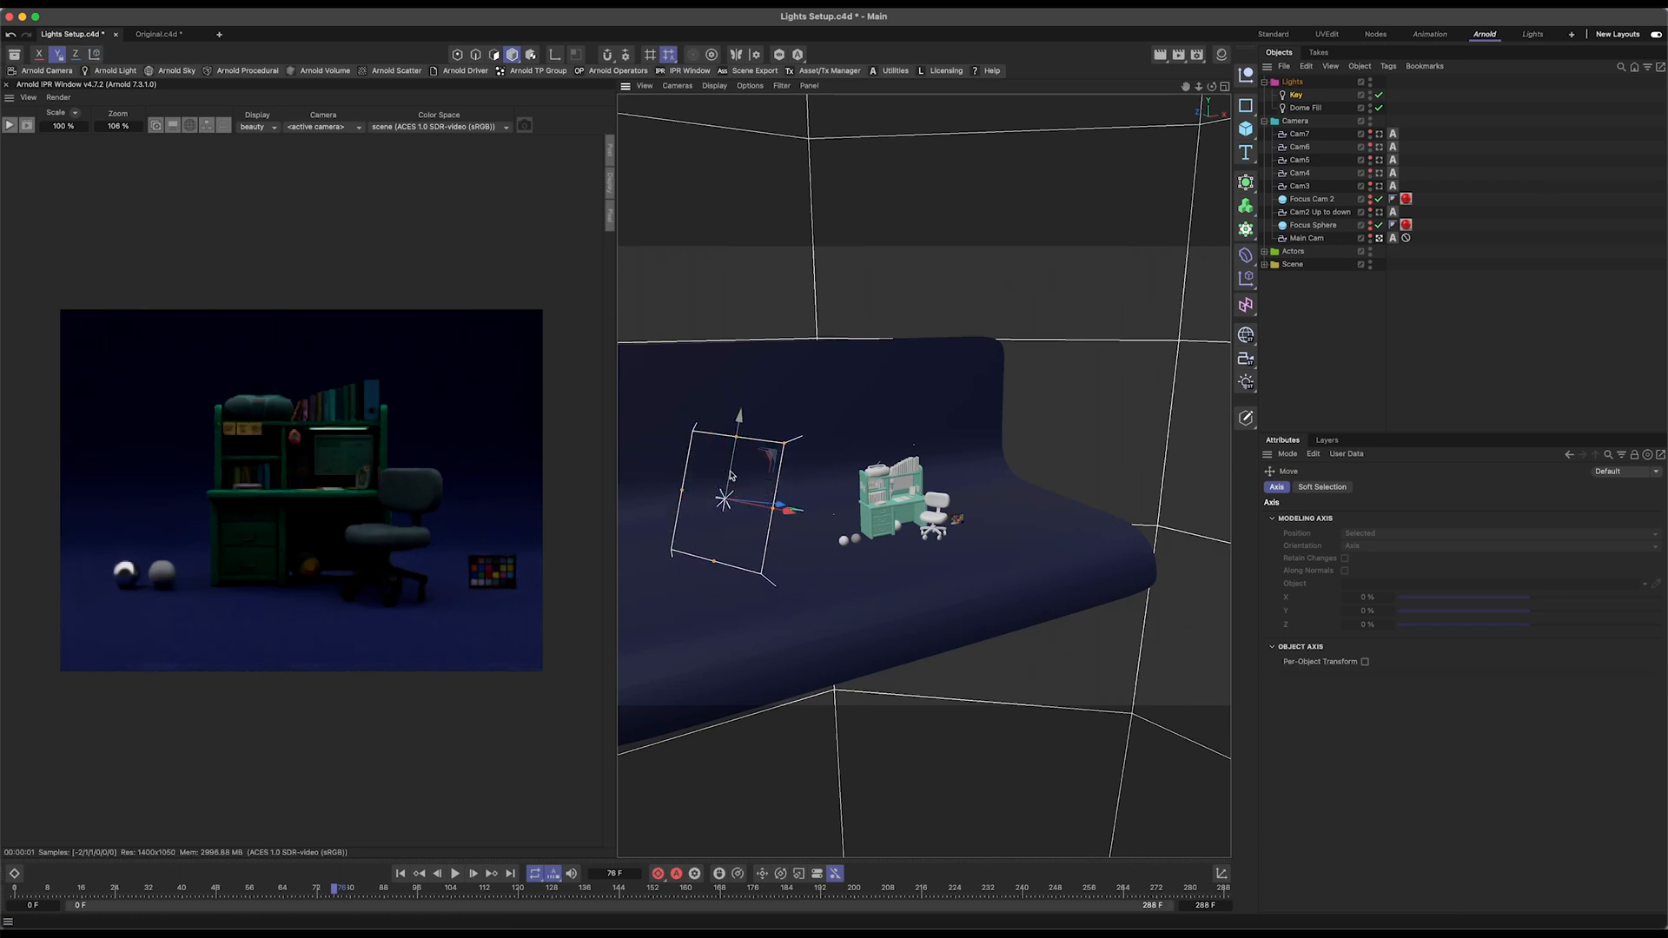
# Step: Set the Key light's exposure to 7 and enable its colour temperature
pyautogui.click(1295, 95)
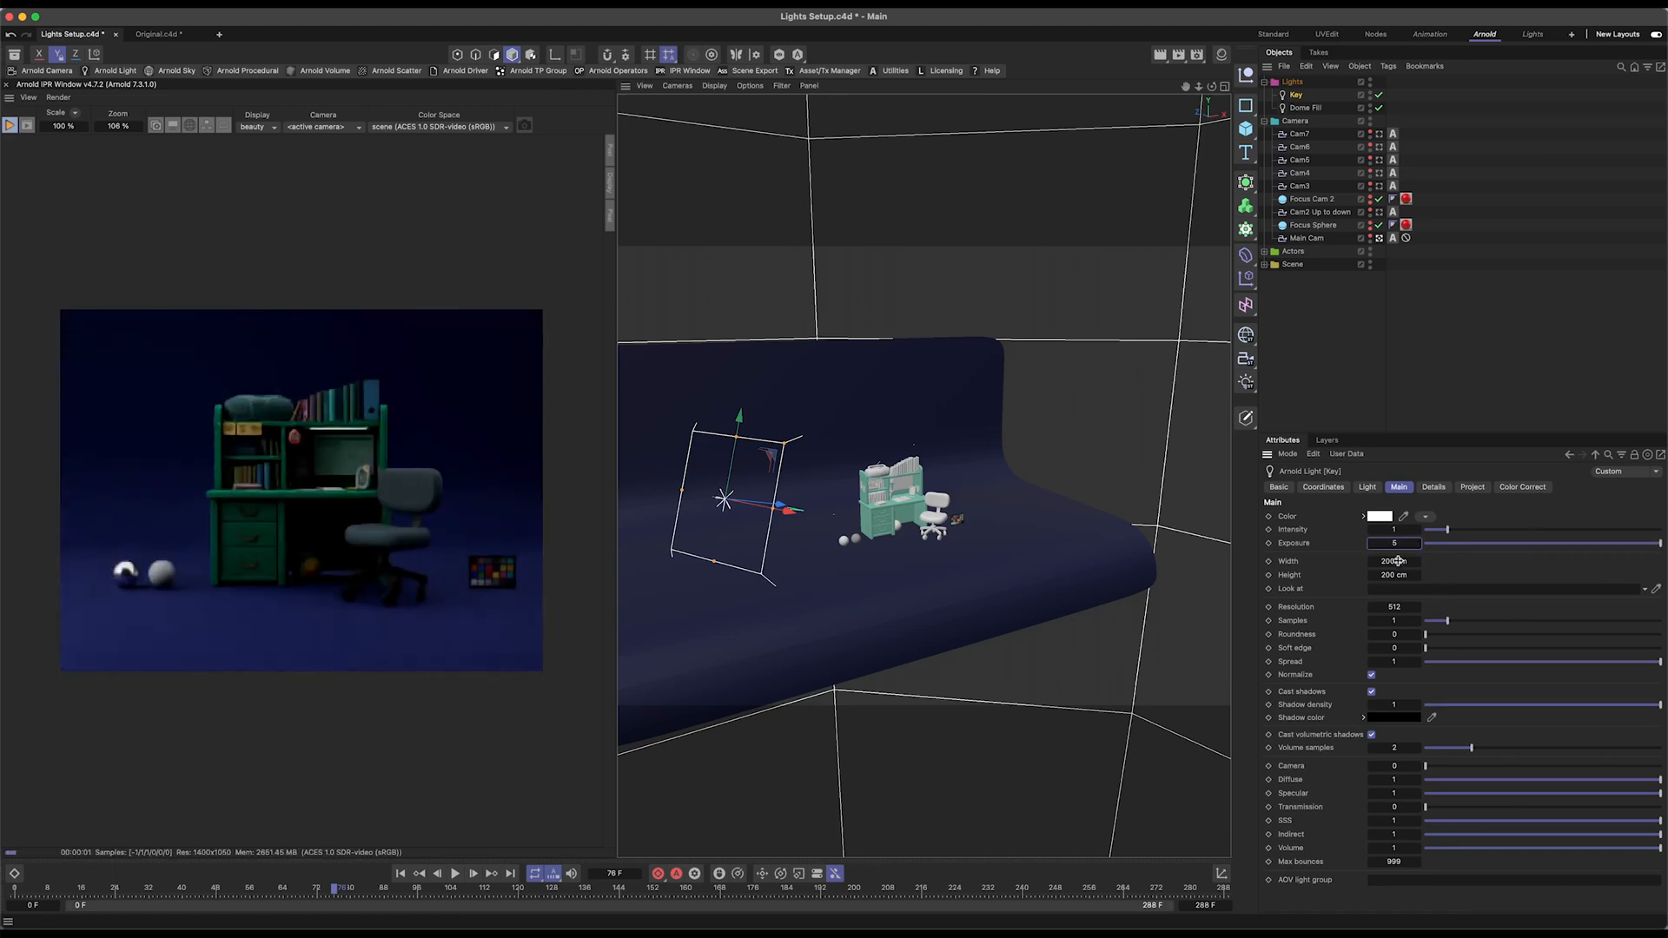
pyautogui.write('7')
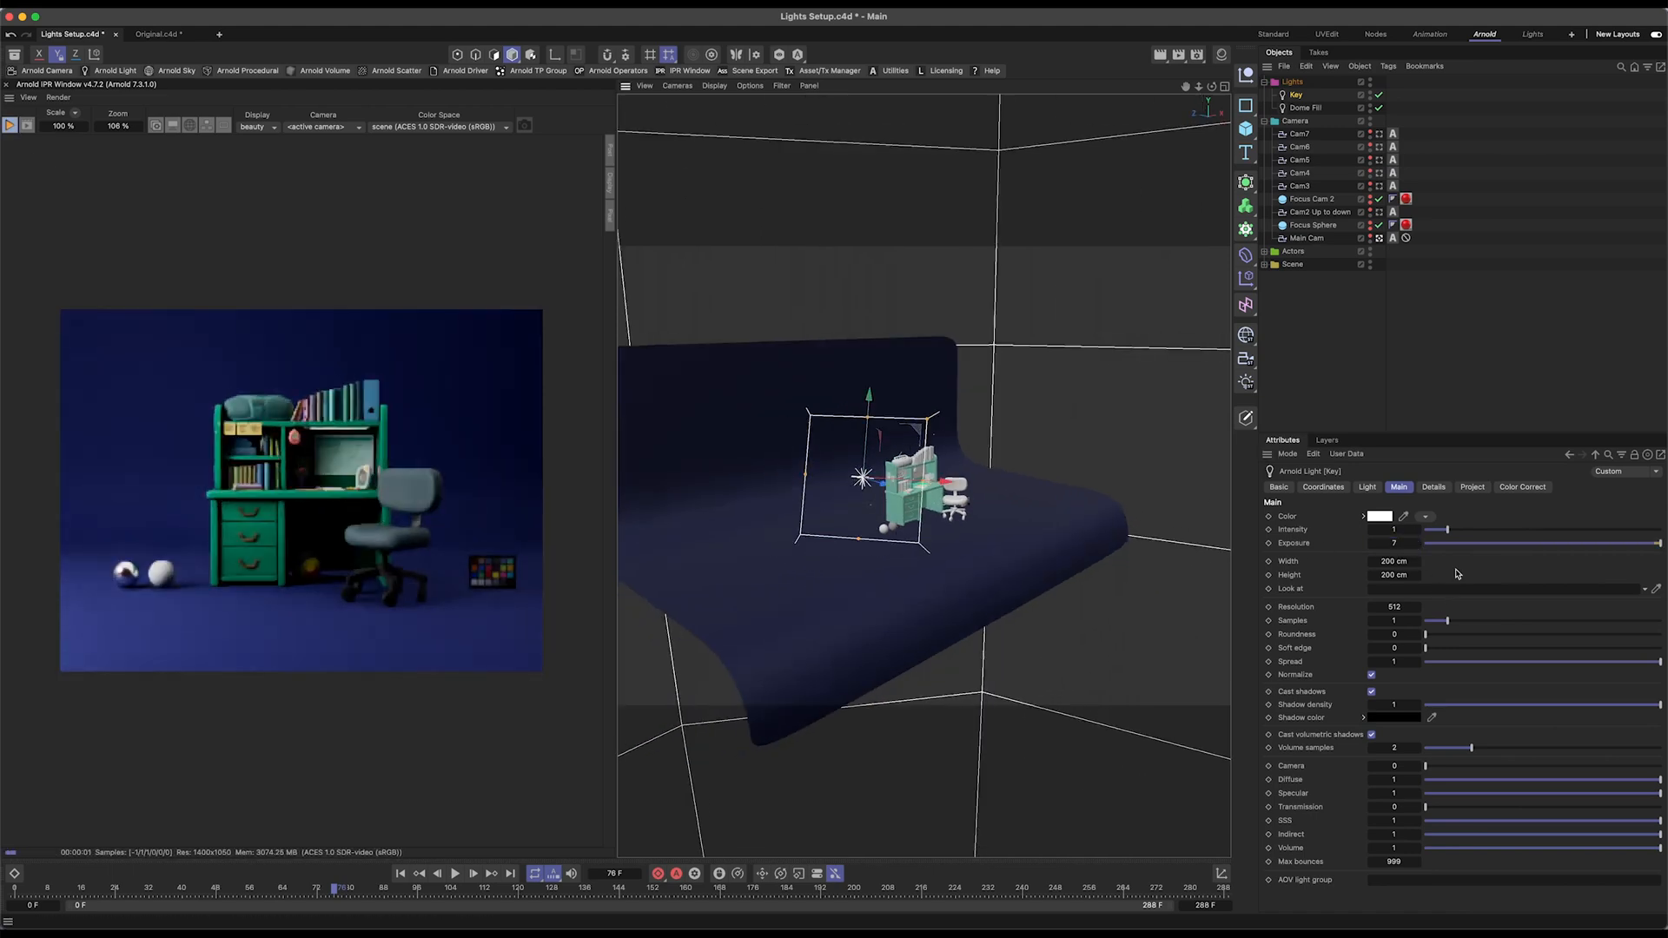
pyautogui.click(1432, 487)
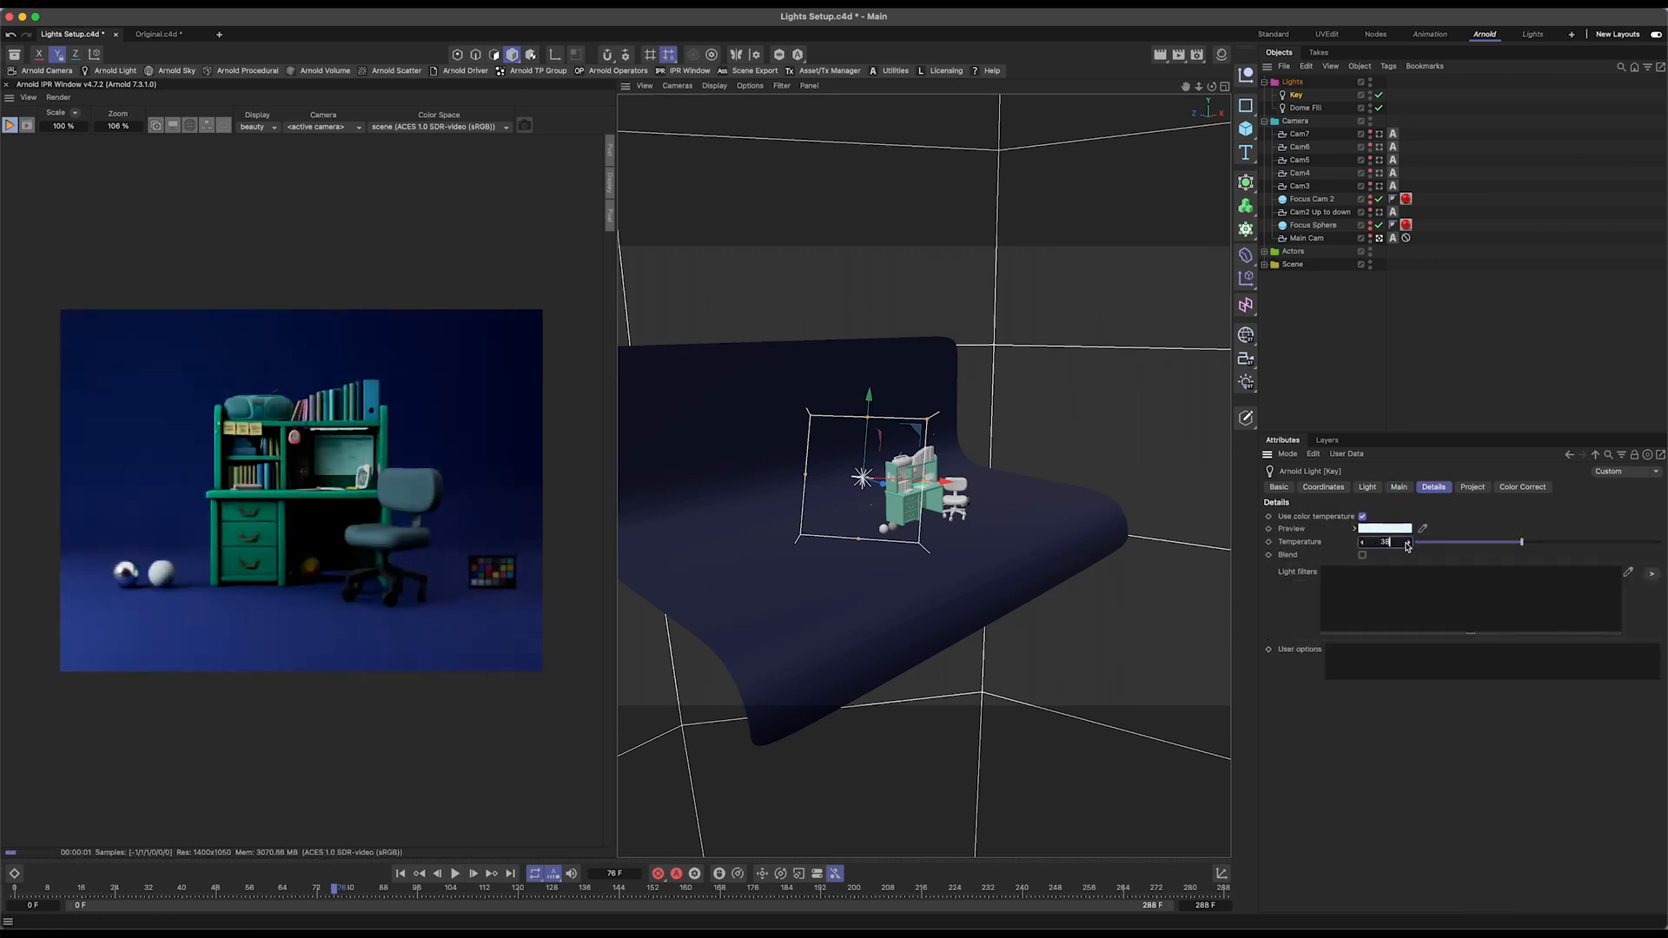
pyautogui.click(1399, 487)
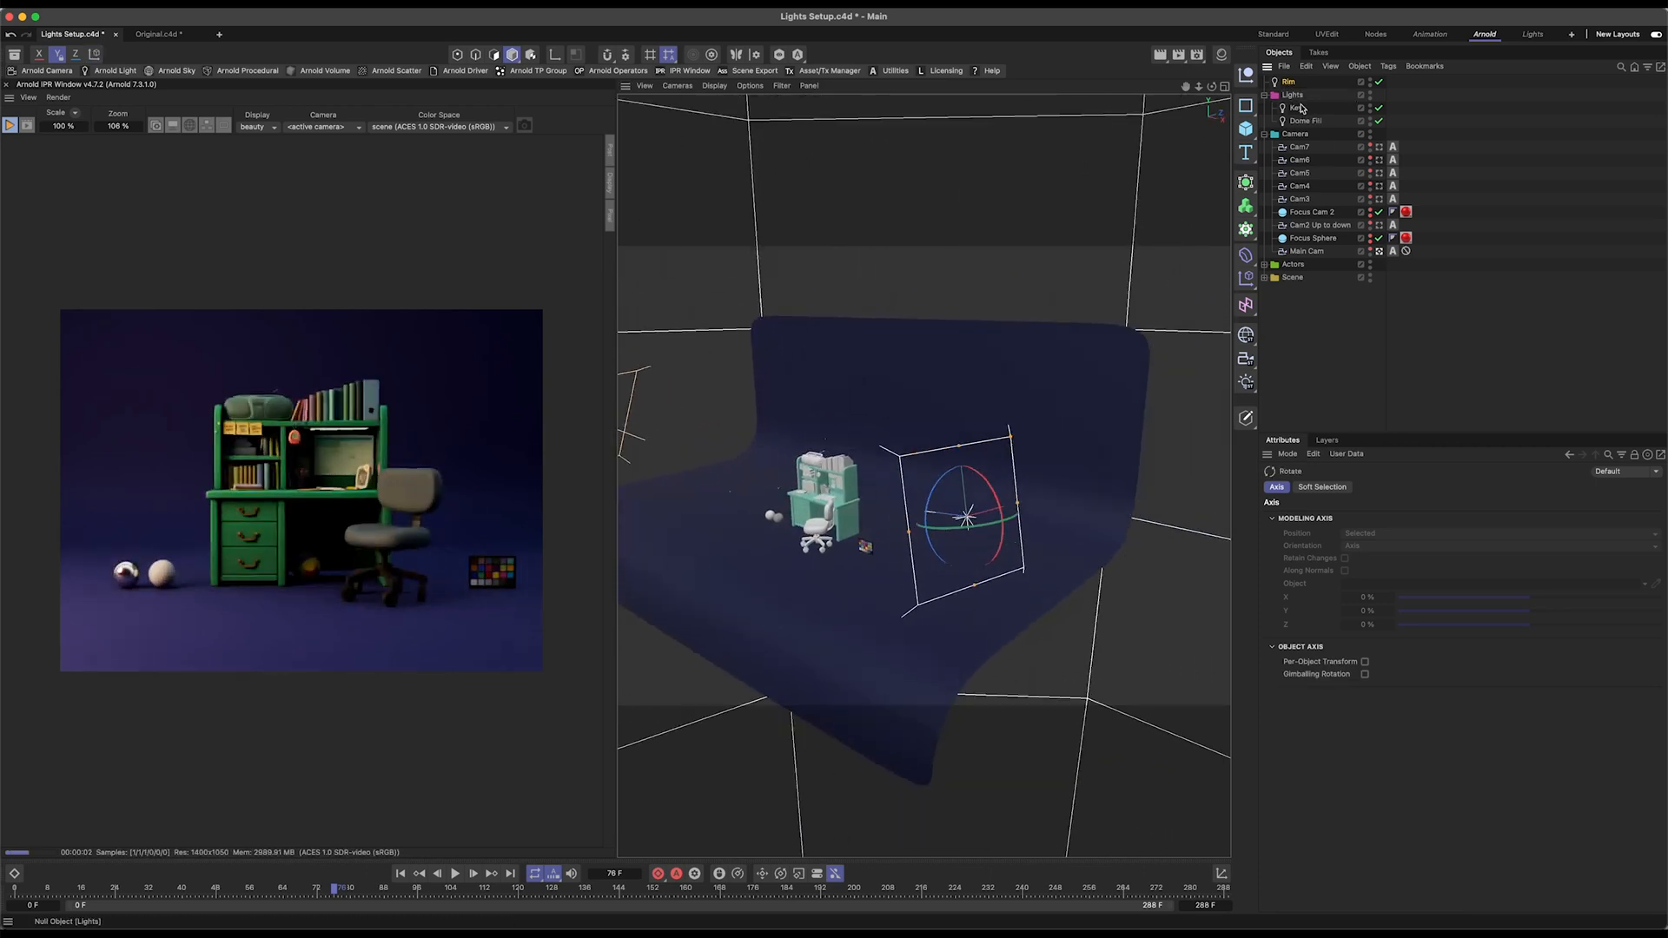
# Step: Enable the Rim light's colour temperature in Details and adjust its temperature value
pyautogui.click(1288, 80)
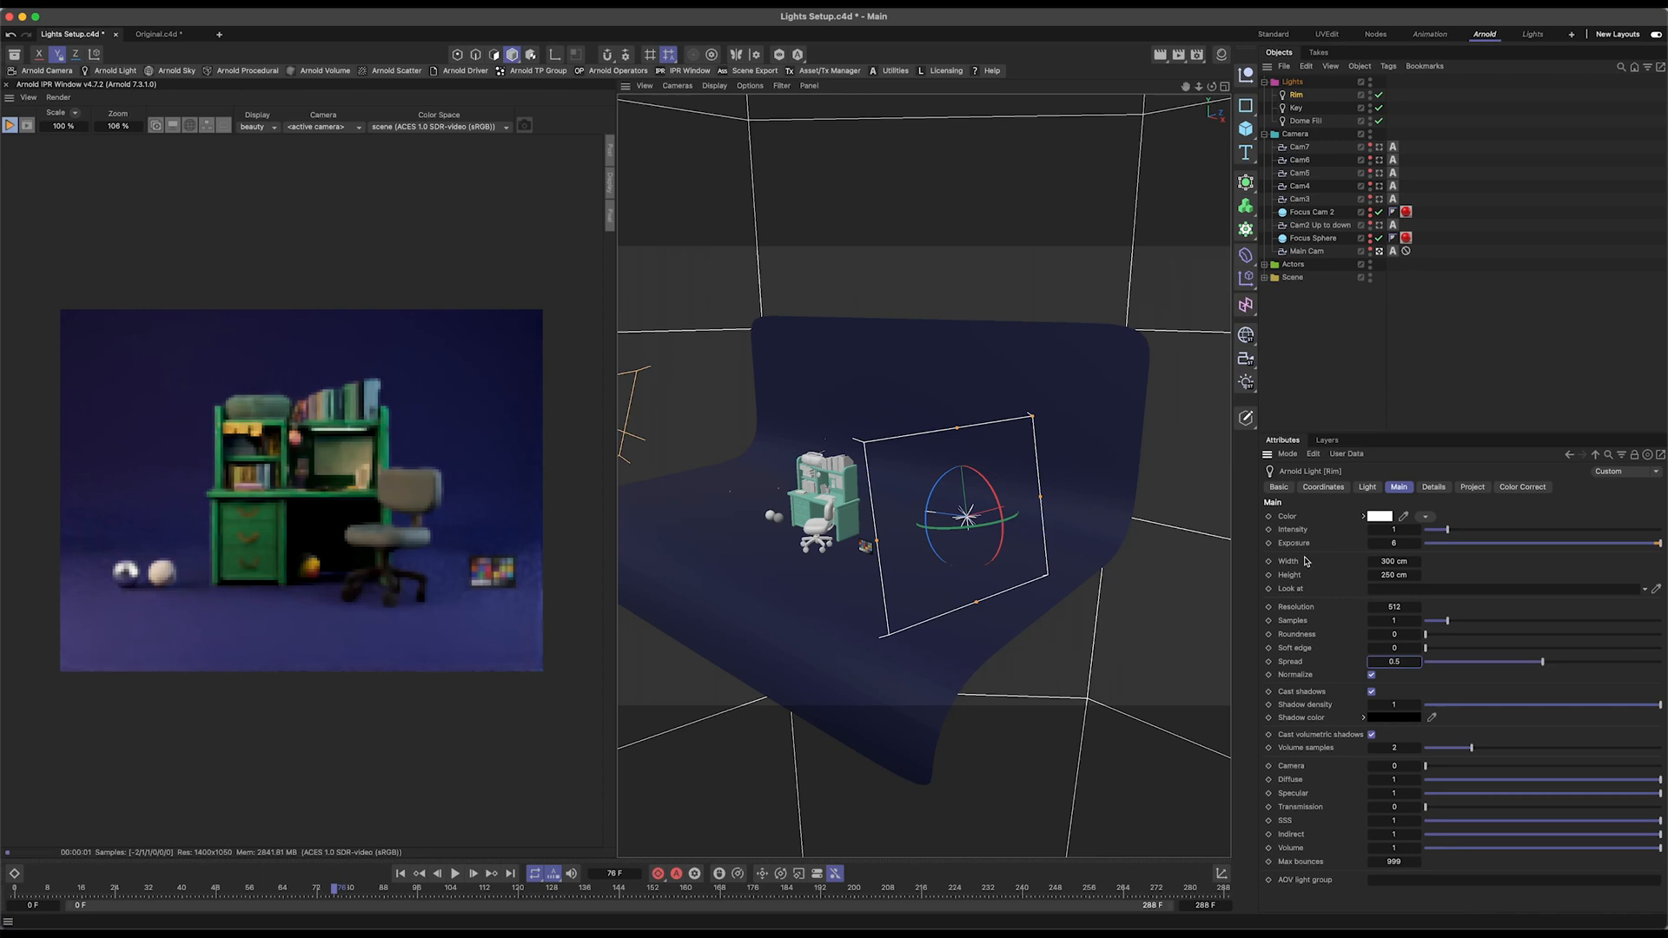
pyautogui.click(1433, 488)
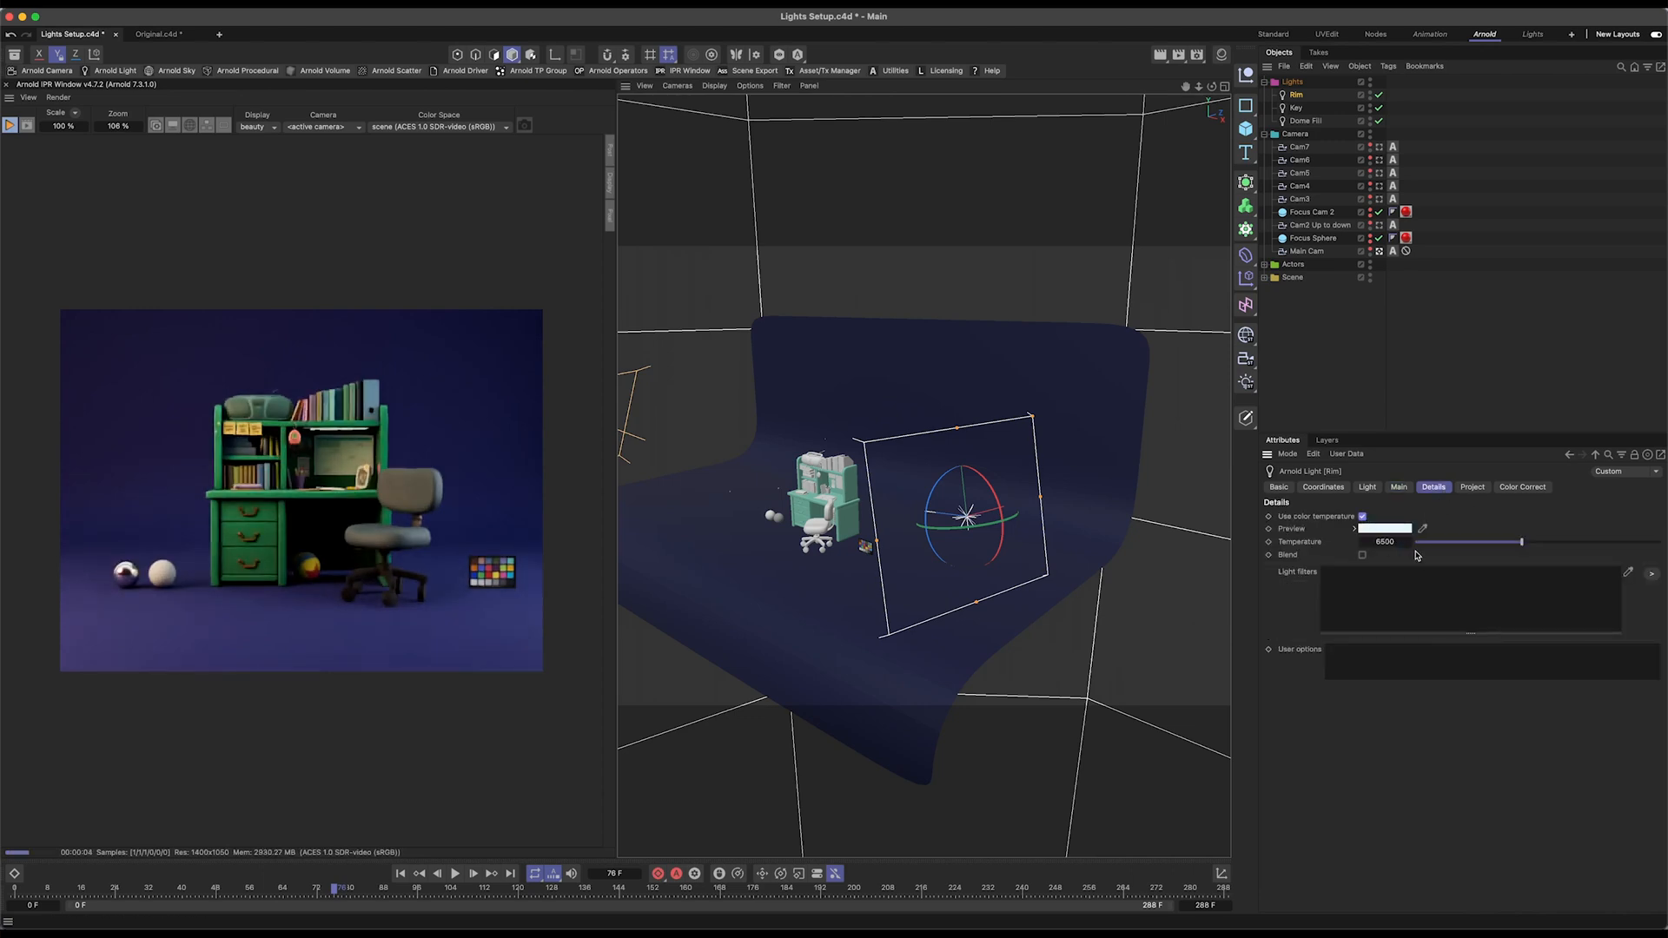
pyautogui.moveTo(1522, 541); pyautogui.dragTo(1533, 541)
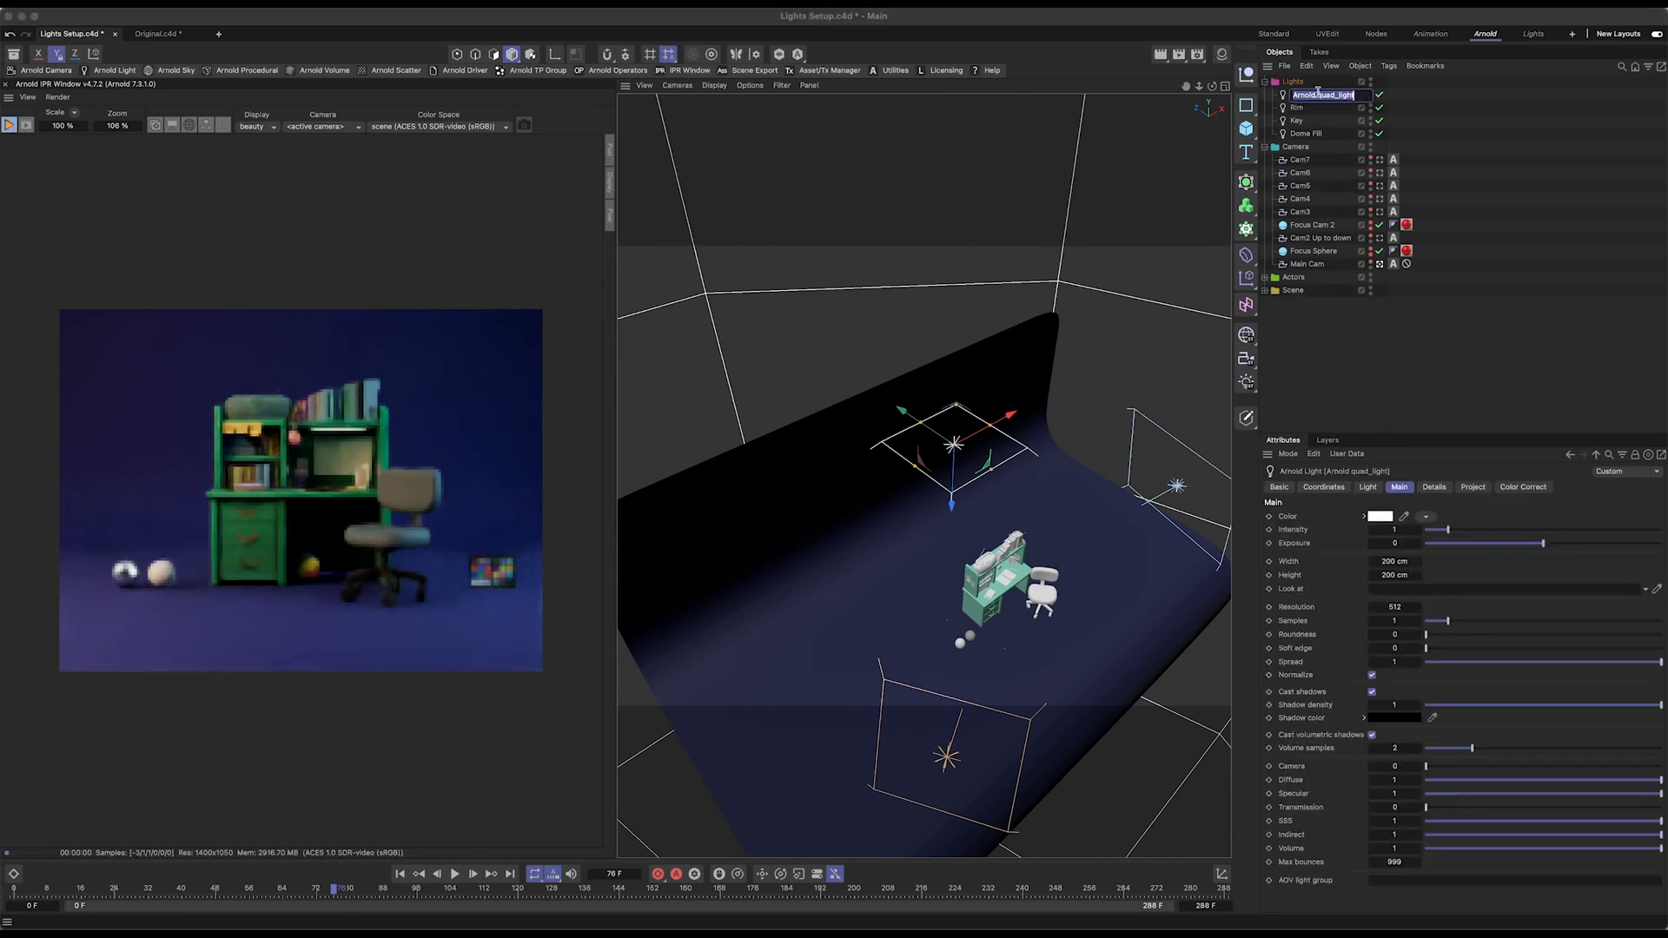
# Step: Name the light Top Fill and apply a new colour temperature value to it
pyautogui.write('Top Fill')
pyautogui.click(1399, 574)
pyautogui.write('300')
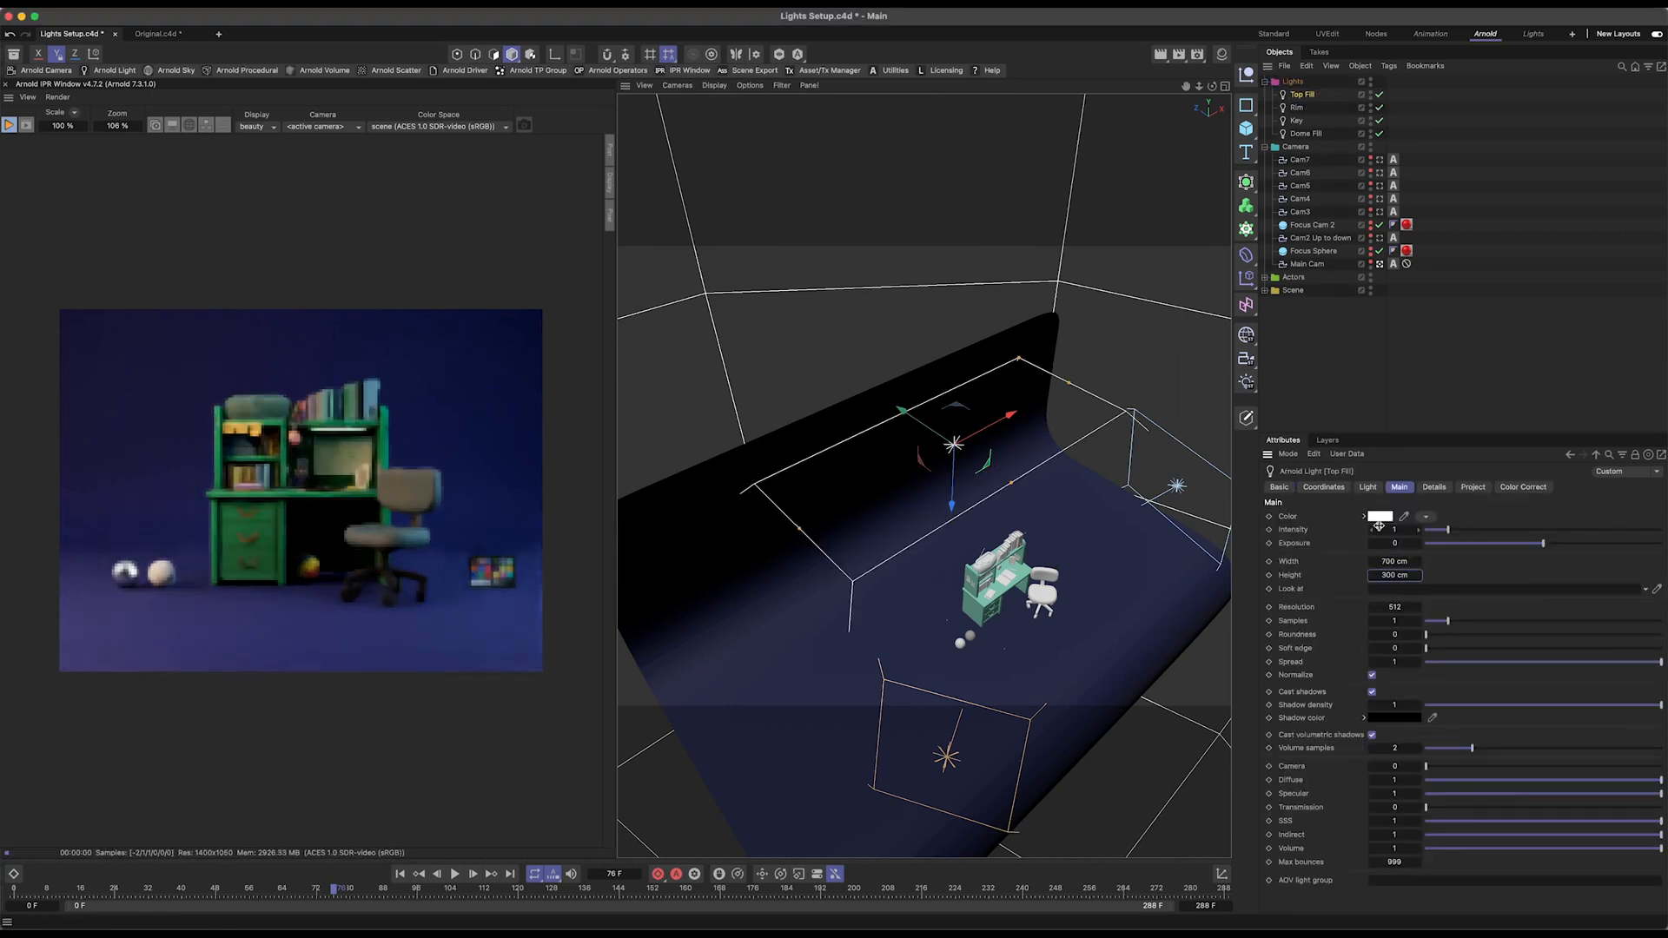
pyautogui.write('6')
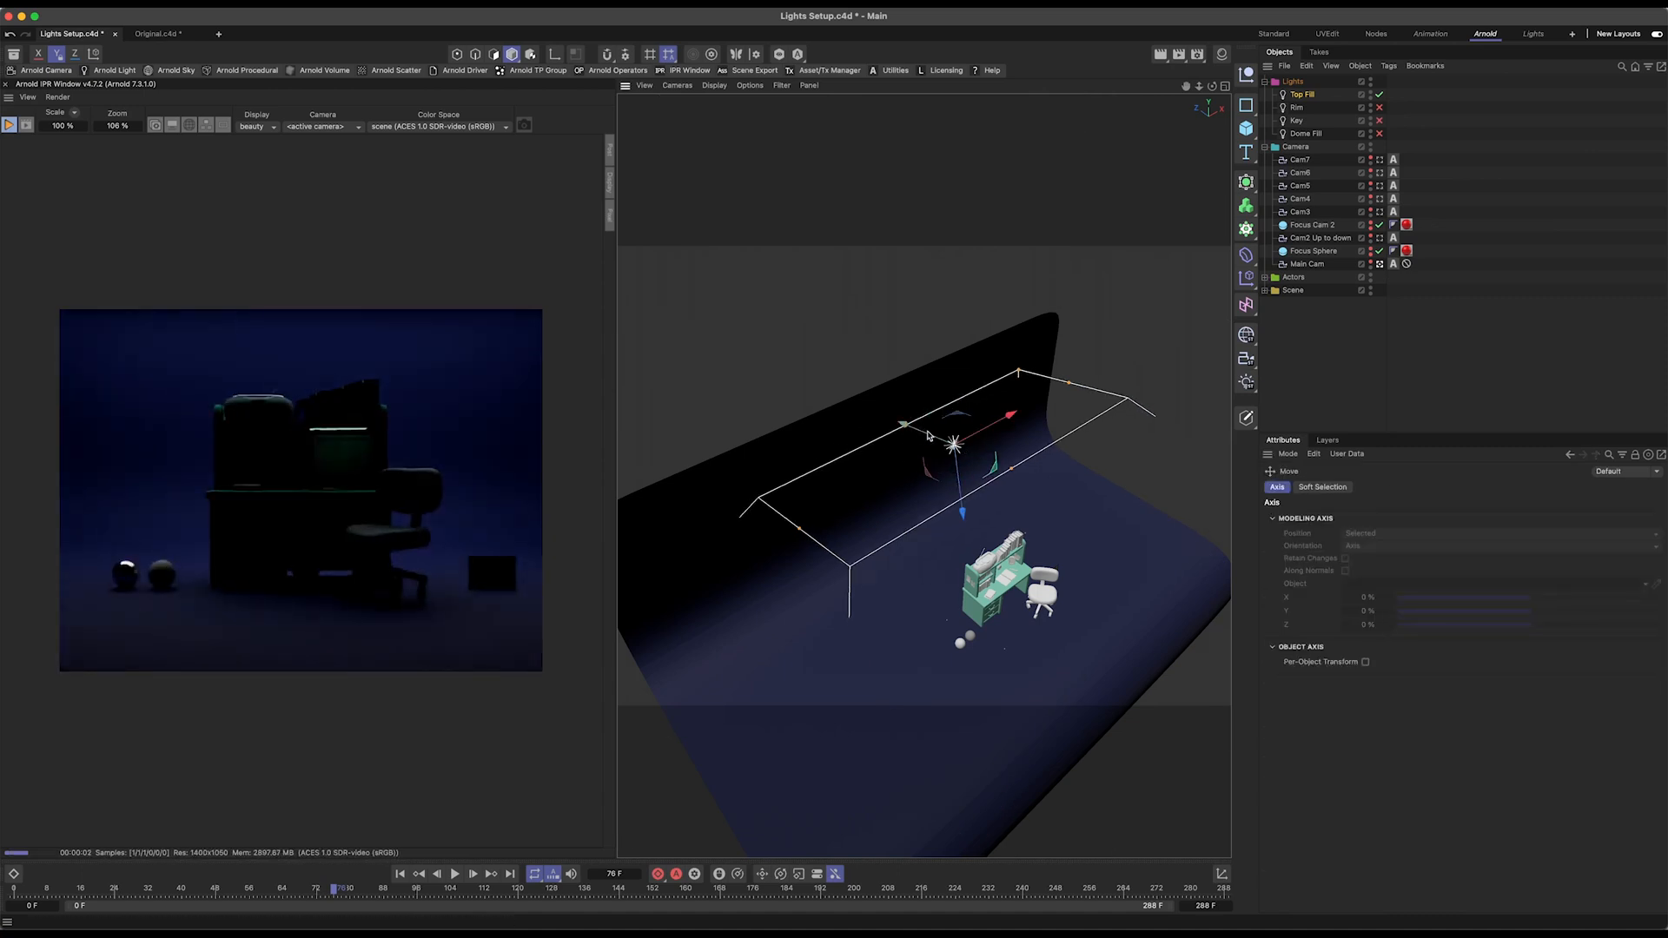
pyautogui.click(1300, 94)
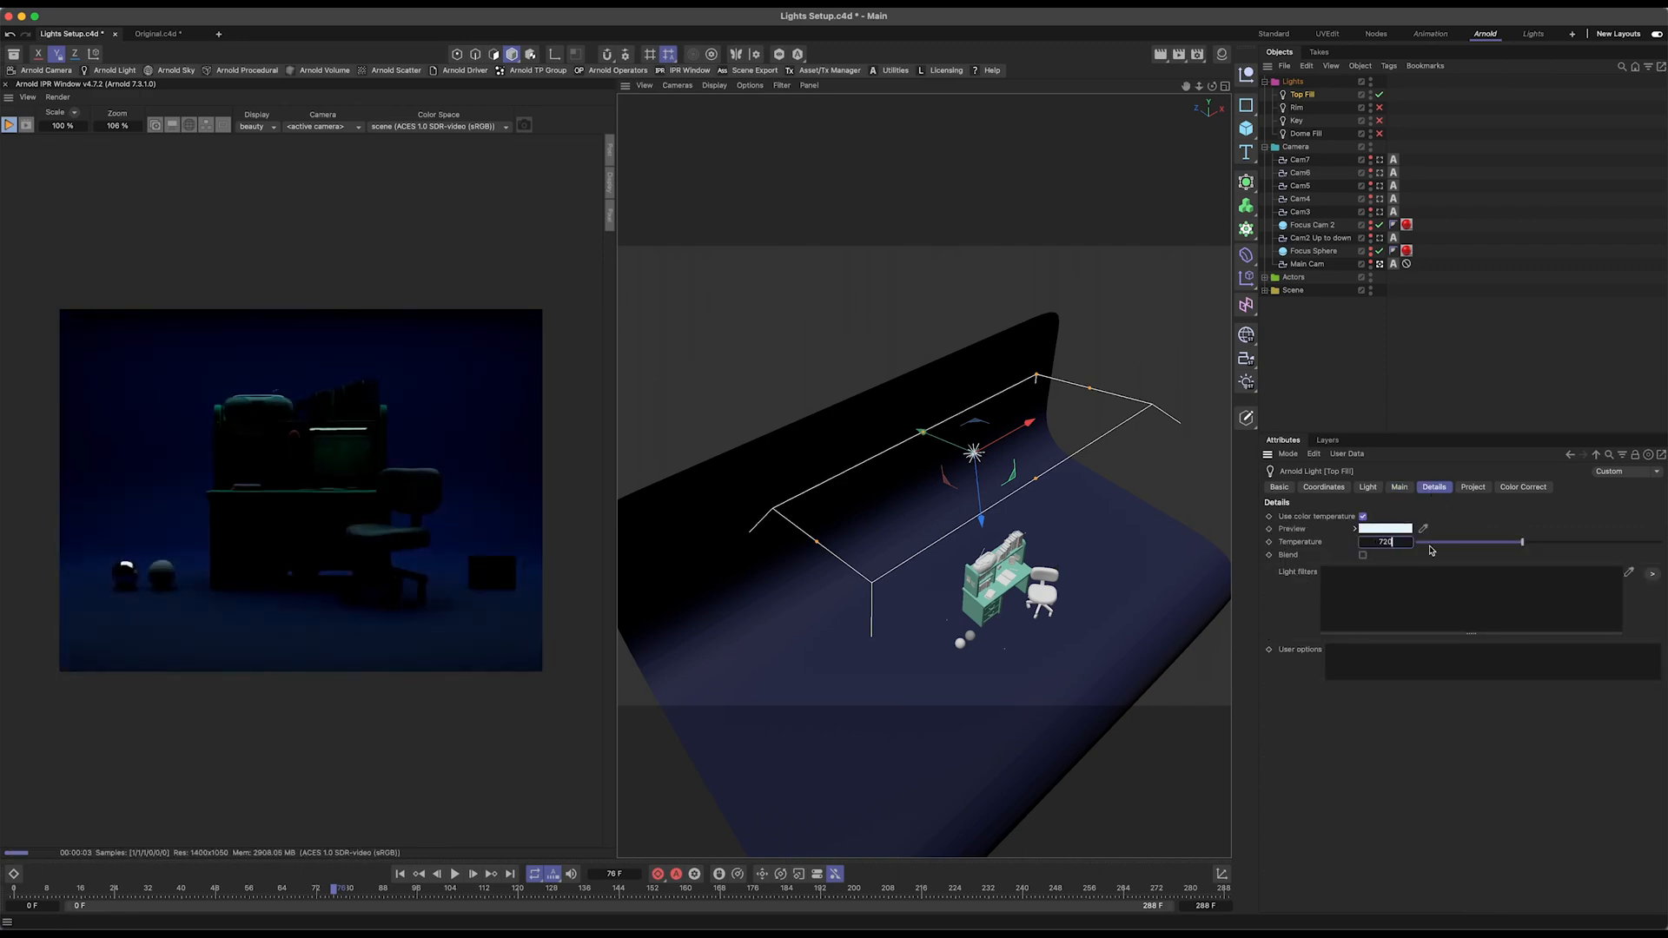
pyautogui.click(113, 70)
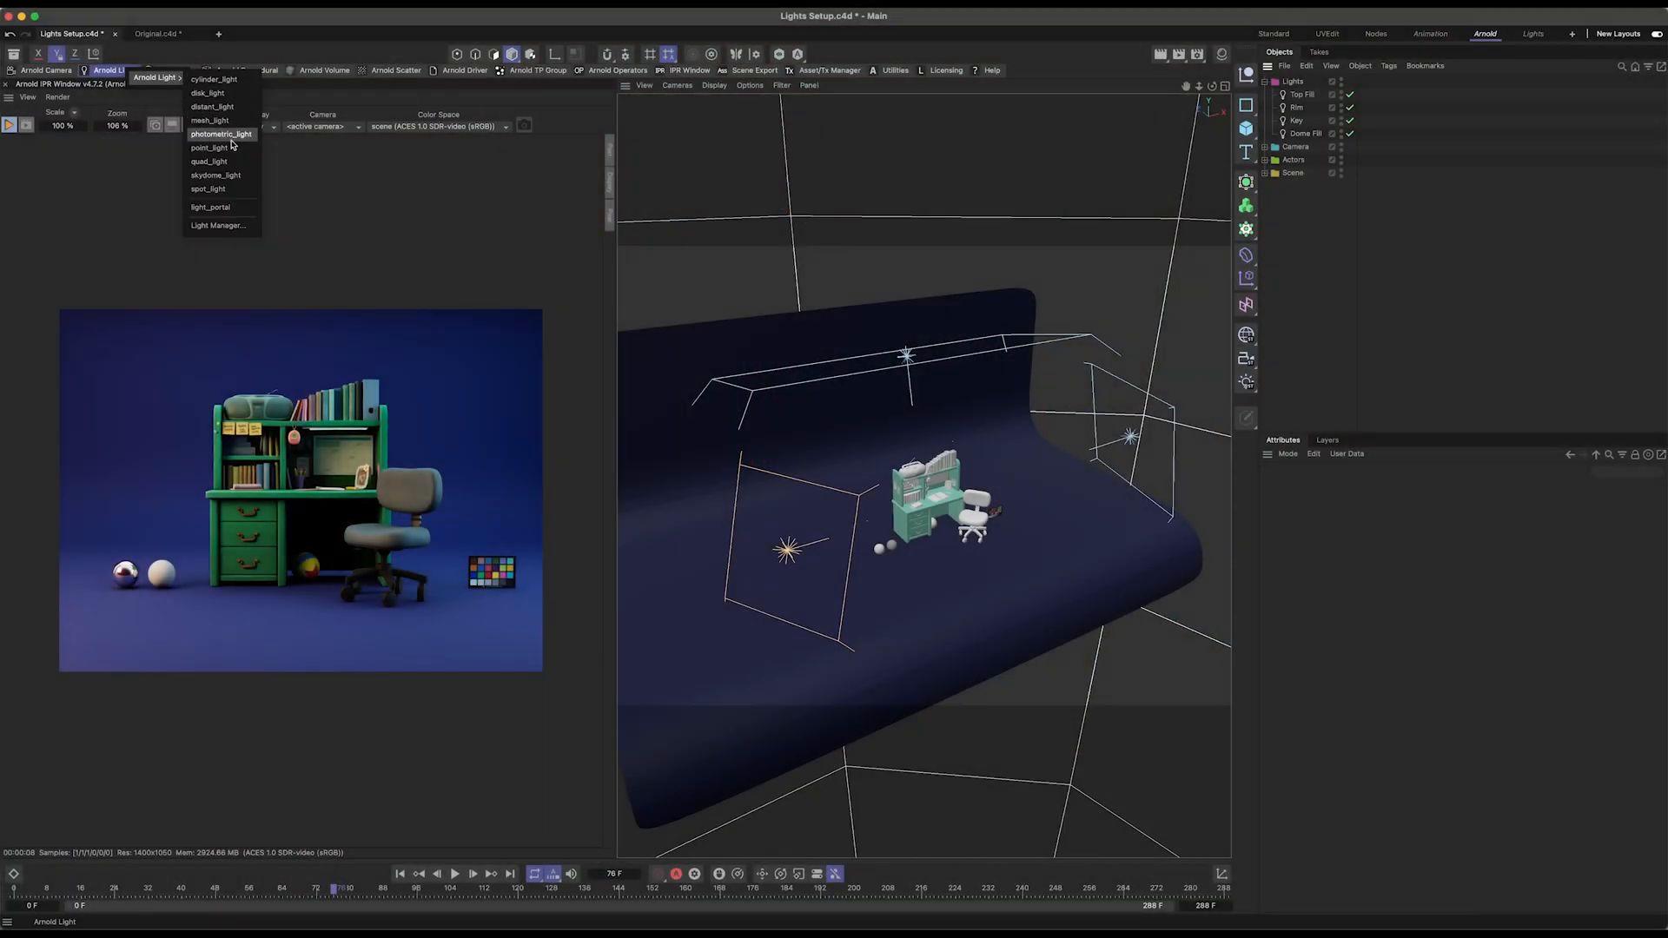
# Step: Add an Arnold point light, rename it as the backlight, and adjust its exposure
pyautogui.click(210, 147)
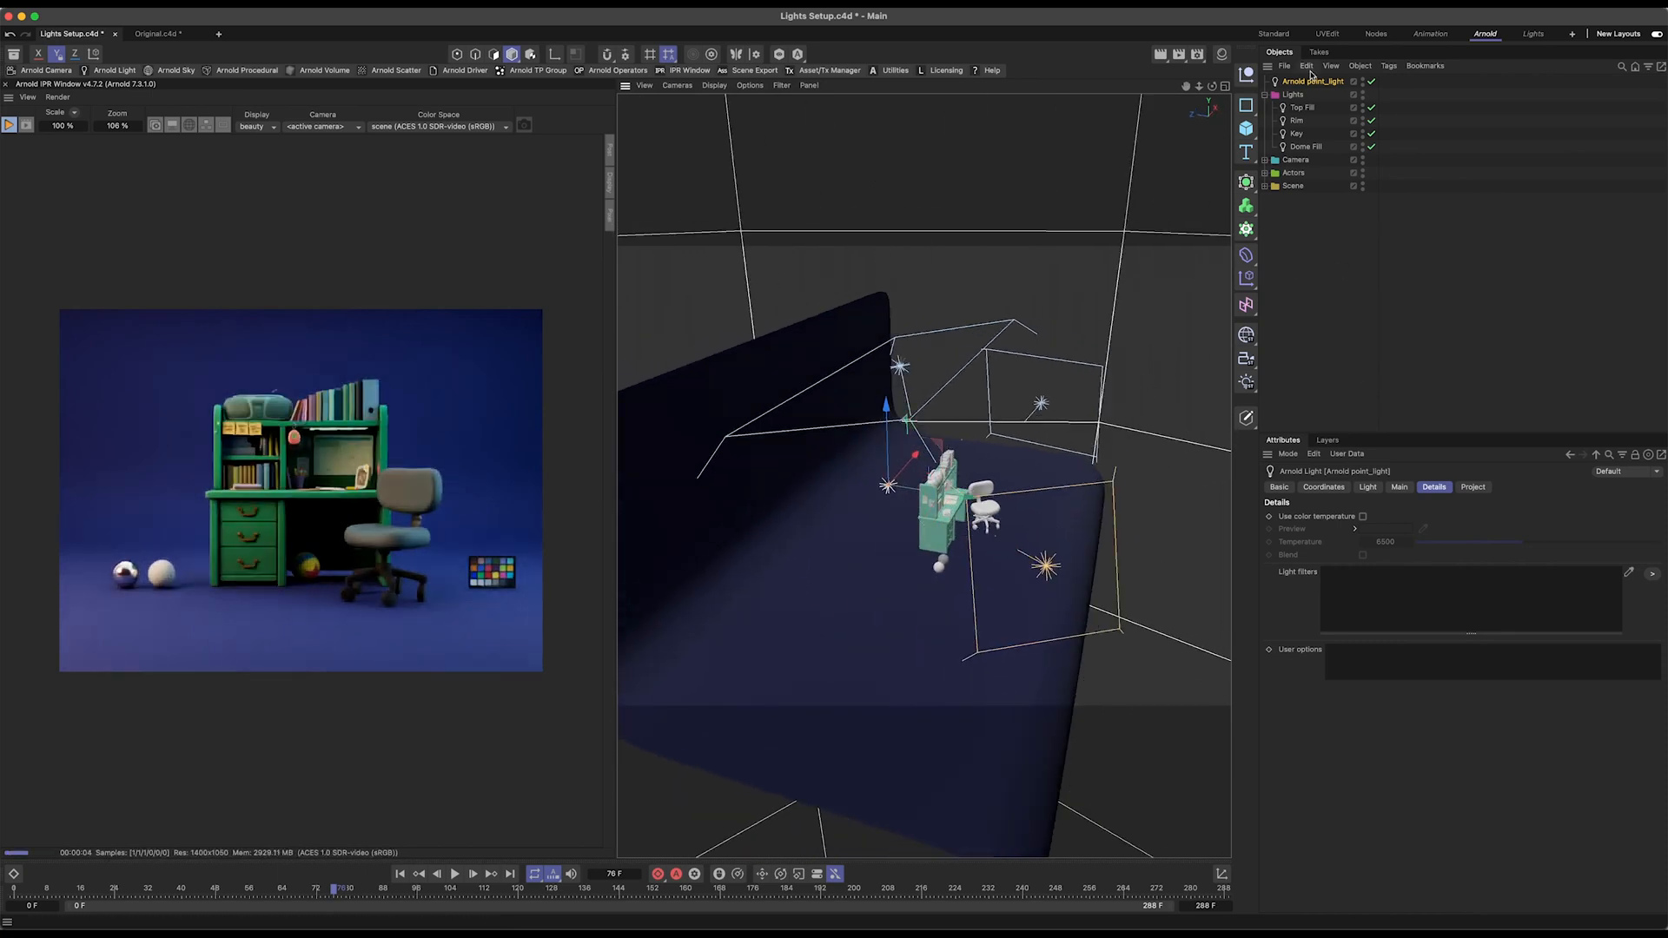
pyautogui.doubleClick(1318, 95)
pyautogui.write('Backlight Set')
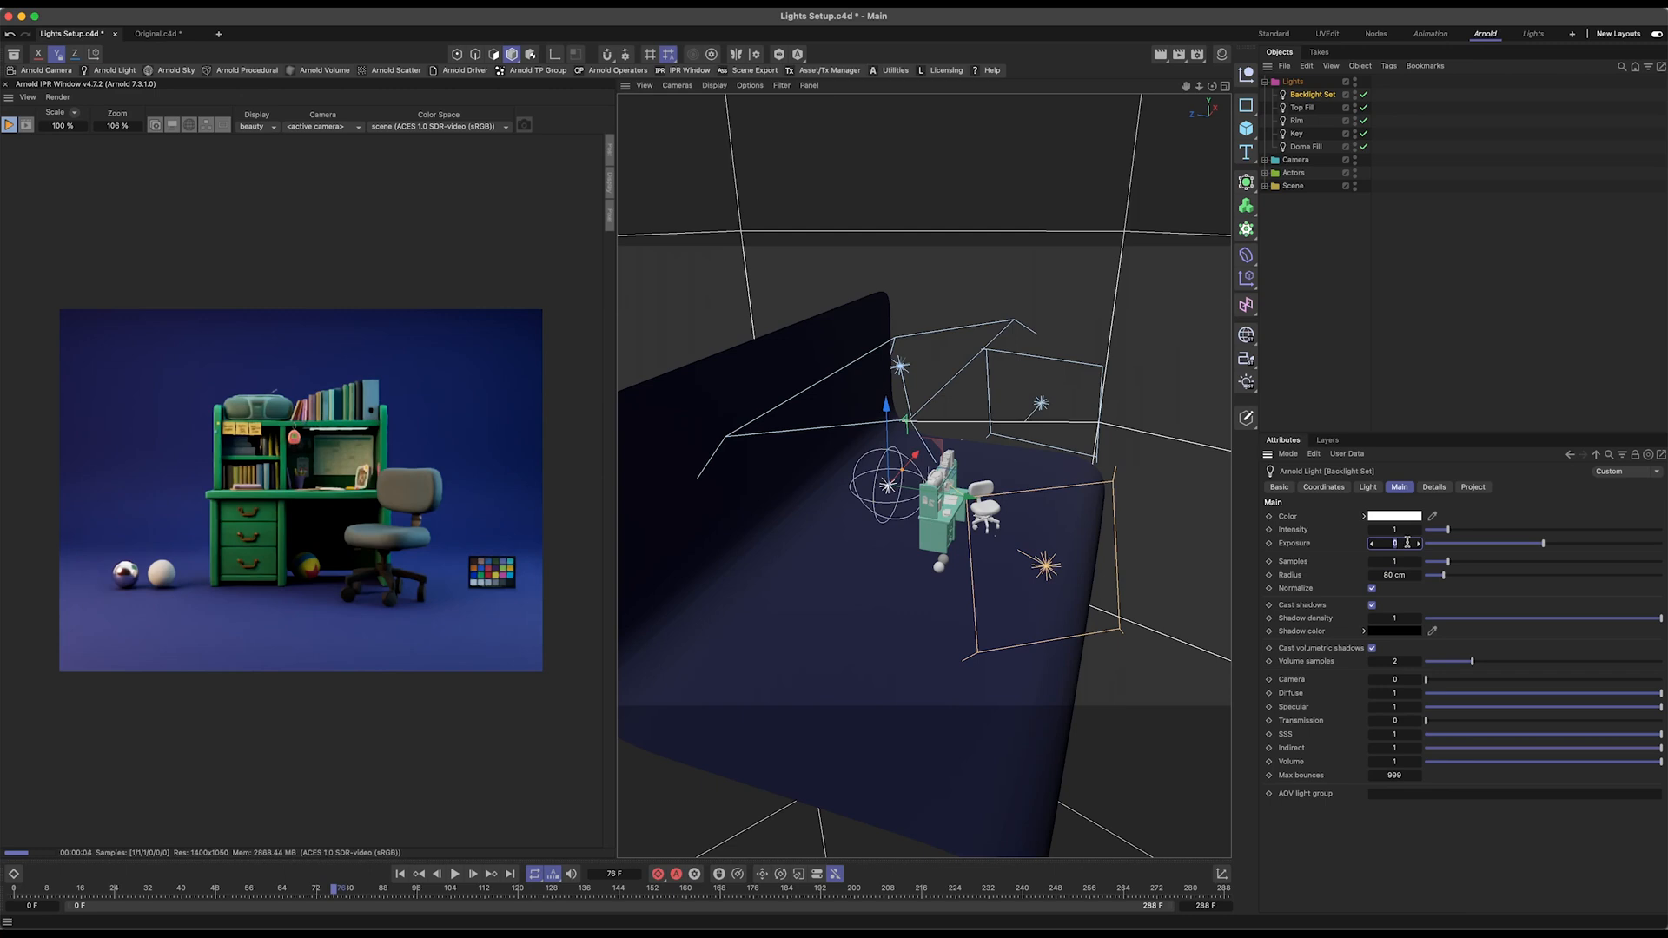
pyautogui.click(1393, 516)
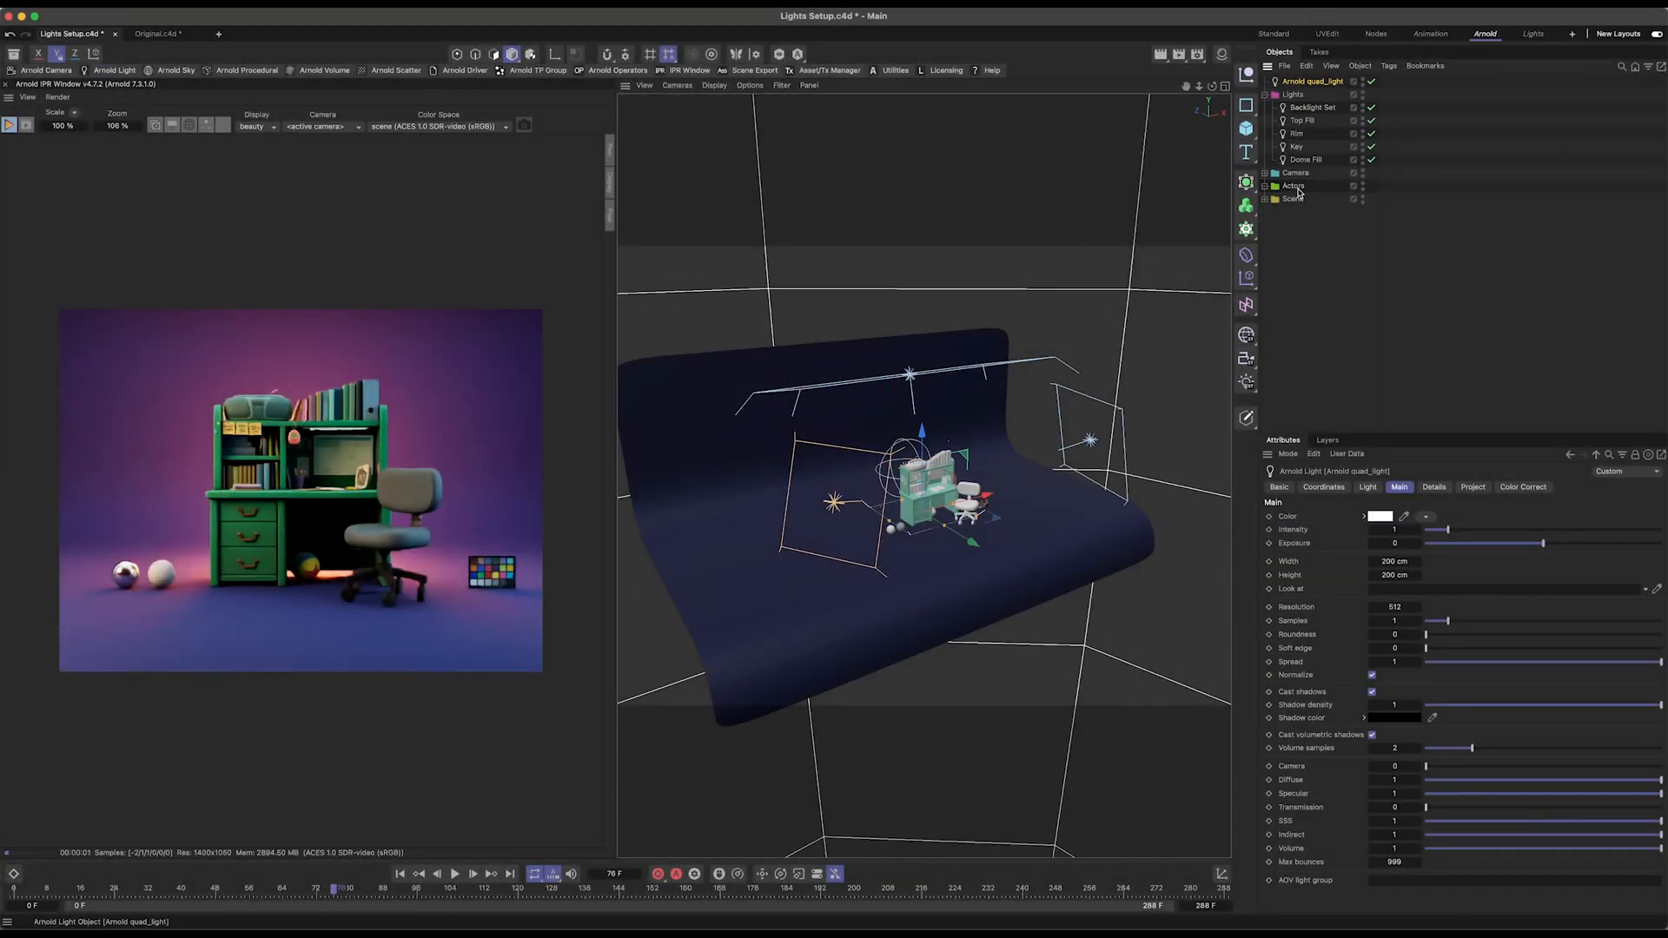
# Step: Move the new quad light into the Actors group and adjust the desk lamp's exposure
pyautogui.click(1280, 185)
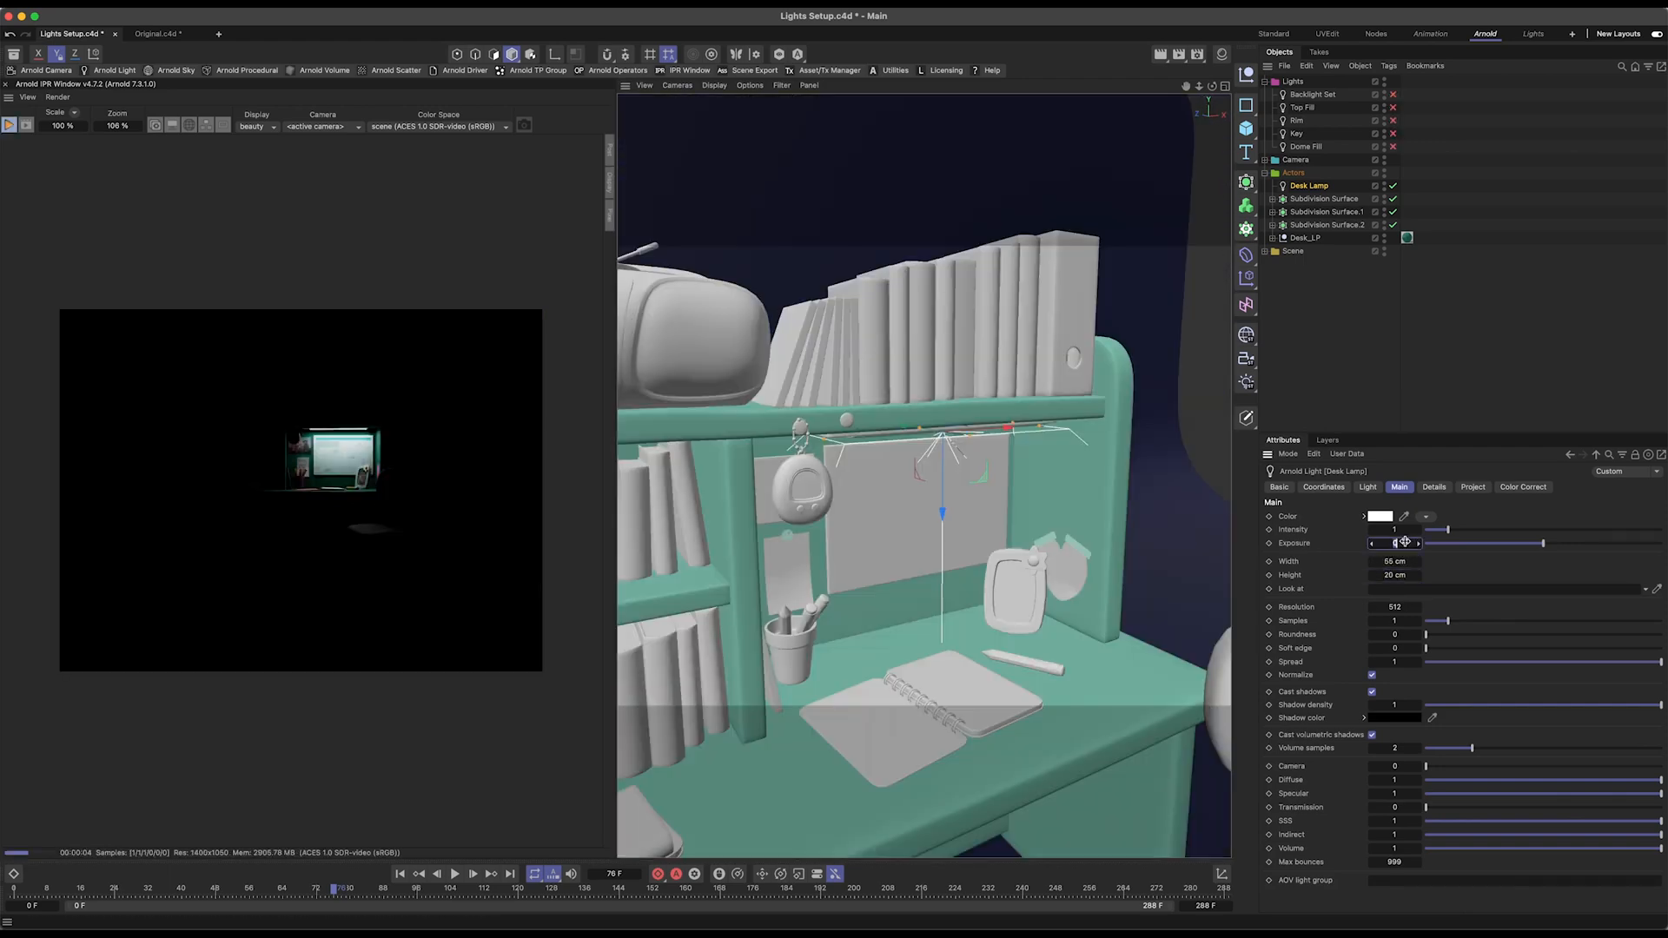
pyautogui.click(1379, 515)
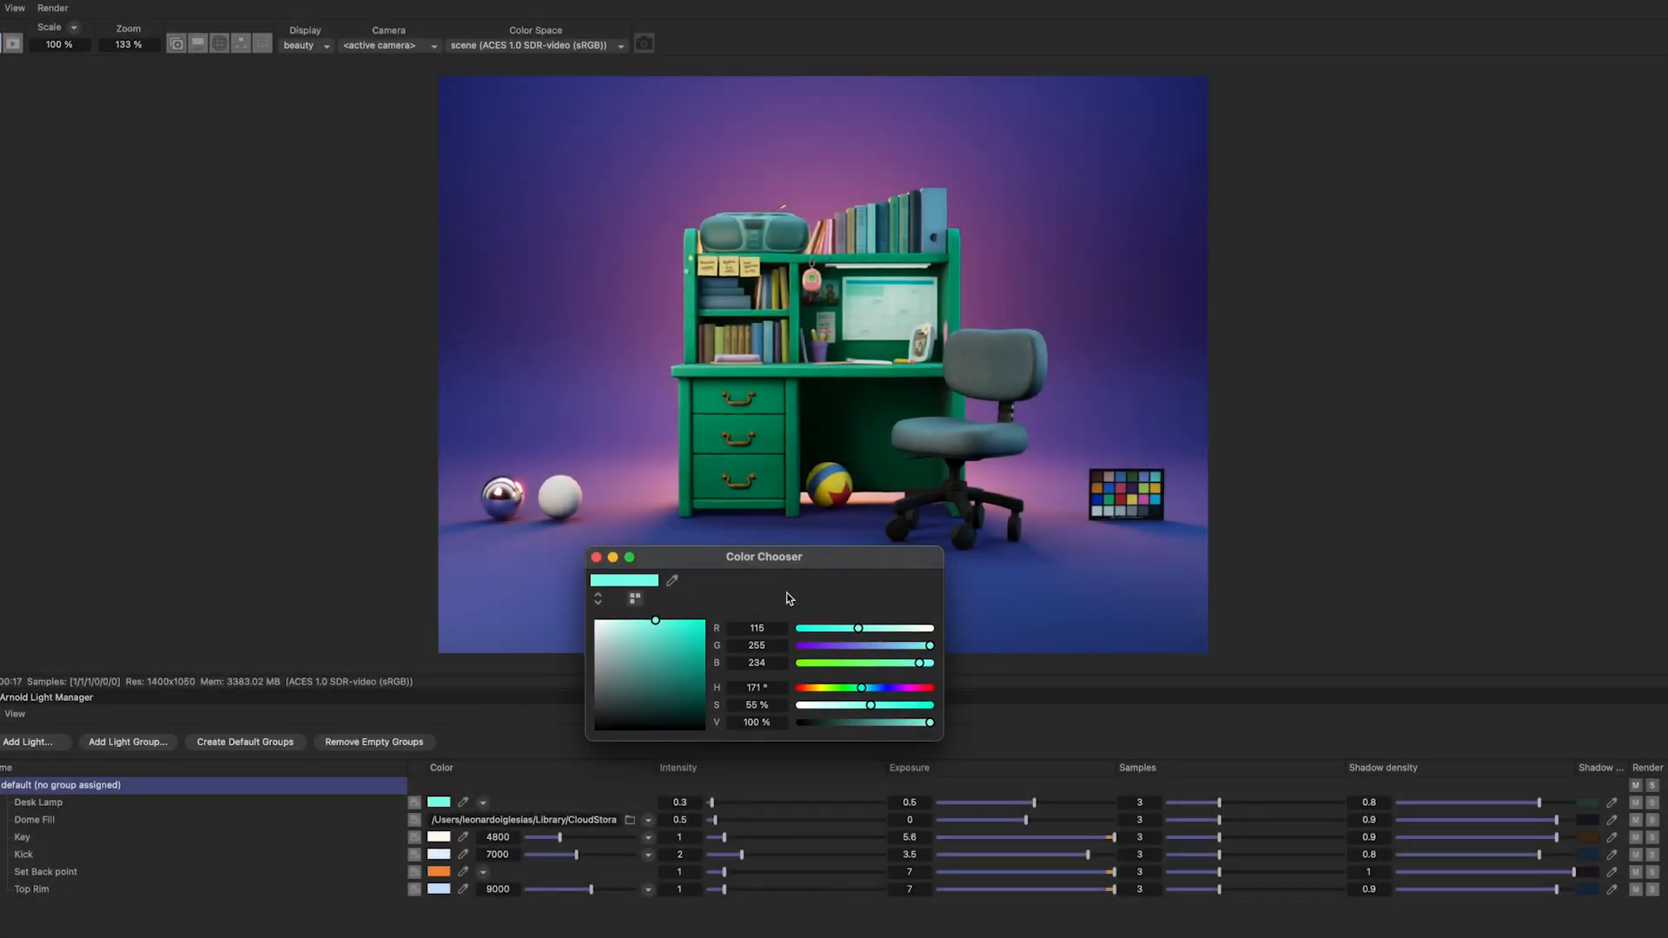
# Step: Colour the Desk Lamp cyan from its swatch in the Light Manager
pyautogui.click(596, 556)
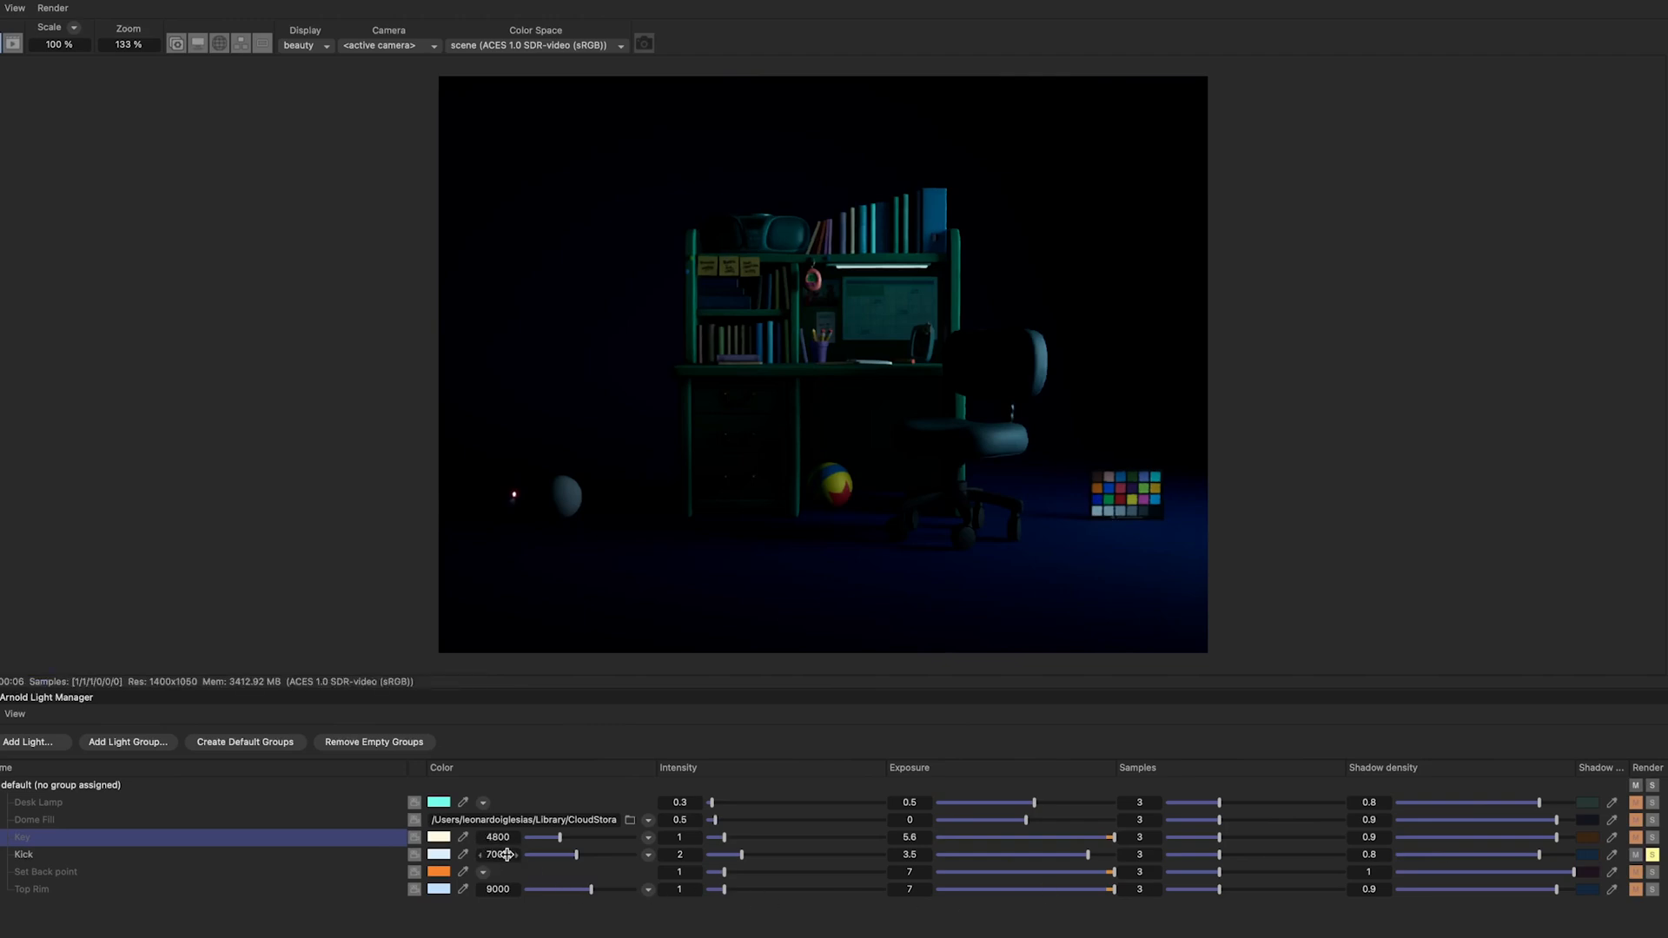
# Step: Inspect the Key light's colour swatch and solo the Kick and Set Back lights in turn
pyautogui.click(436, 837)
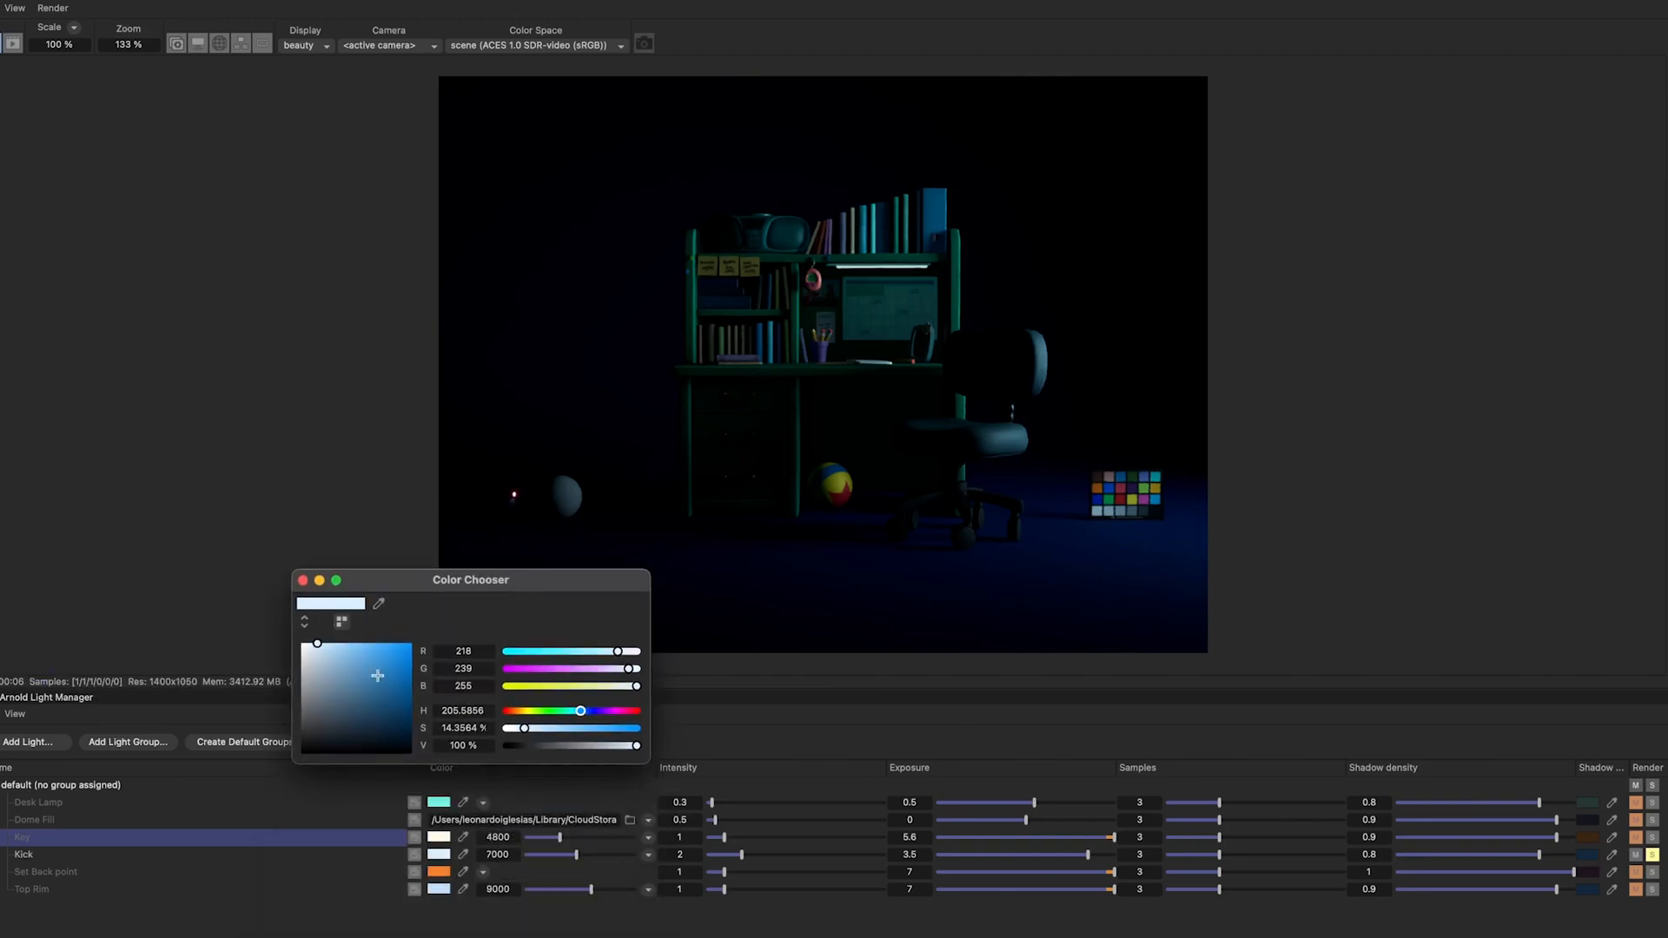
pyautogui.moveTo(470, 579); pyautogui.dragTo(1542, 540)
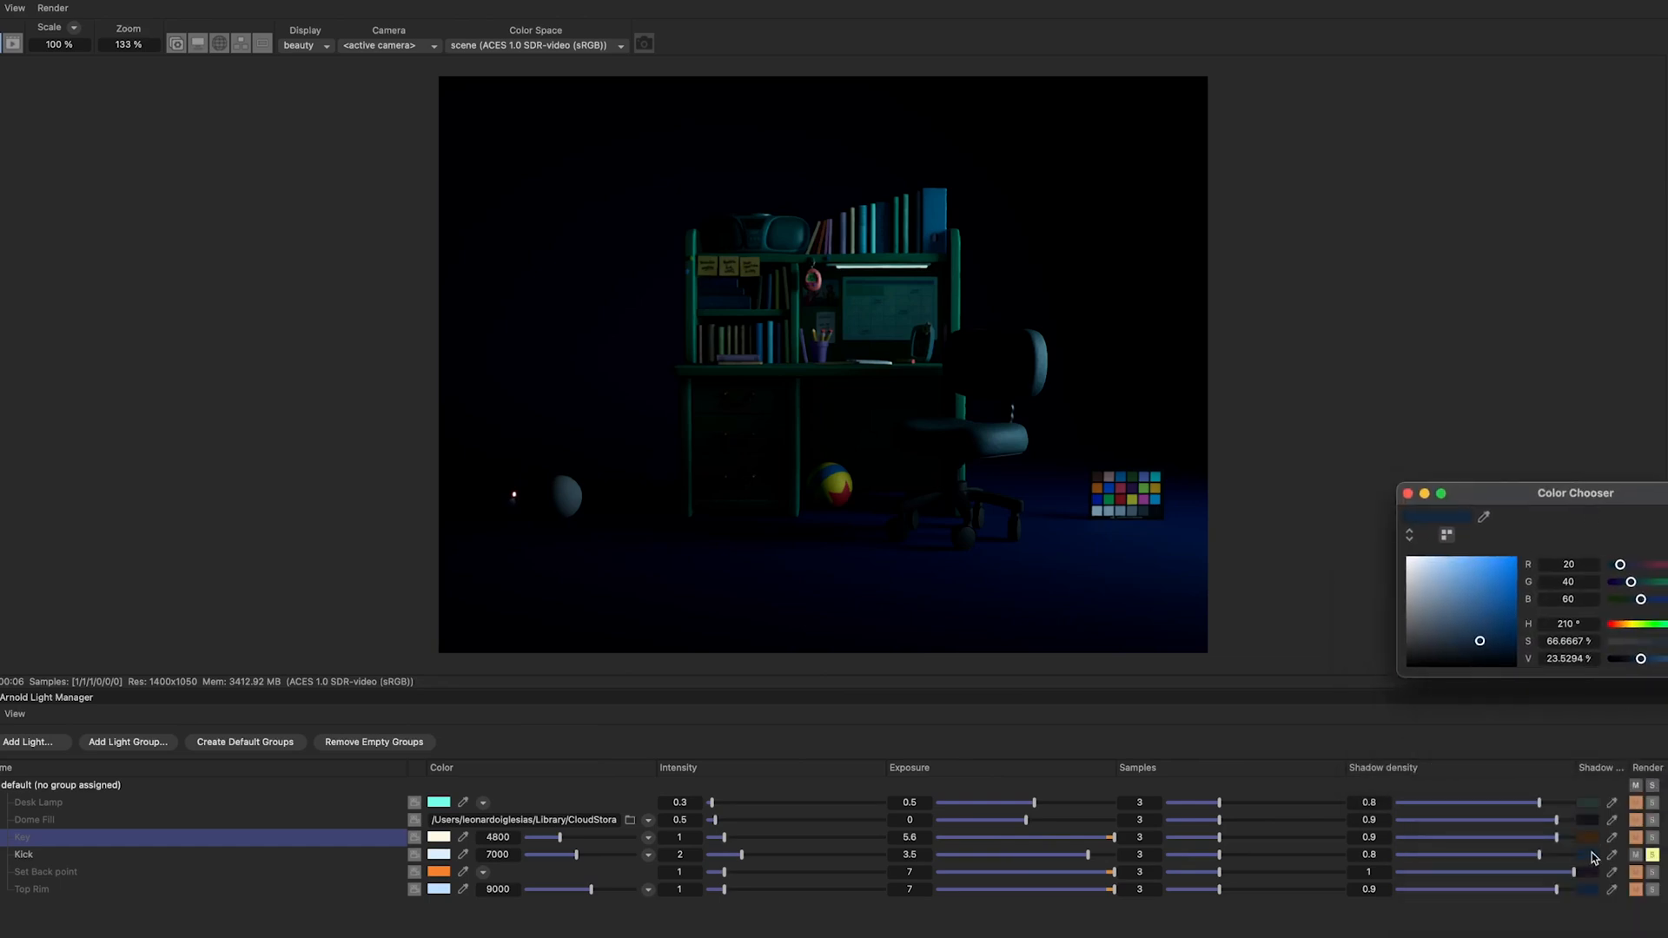
pyautogui.moveTo(1459, 800)
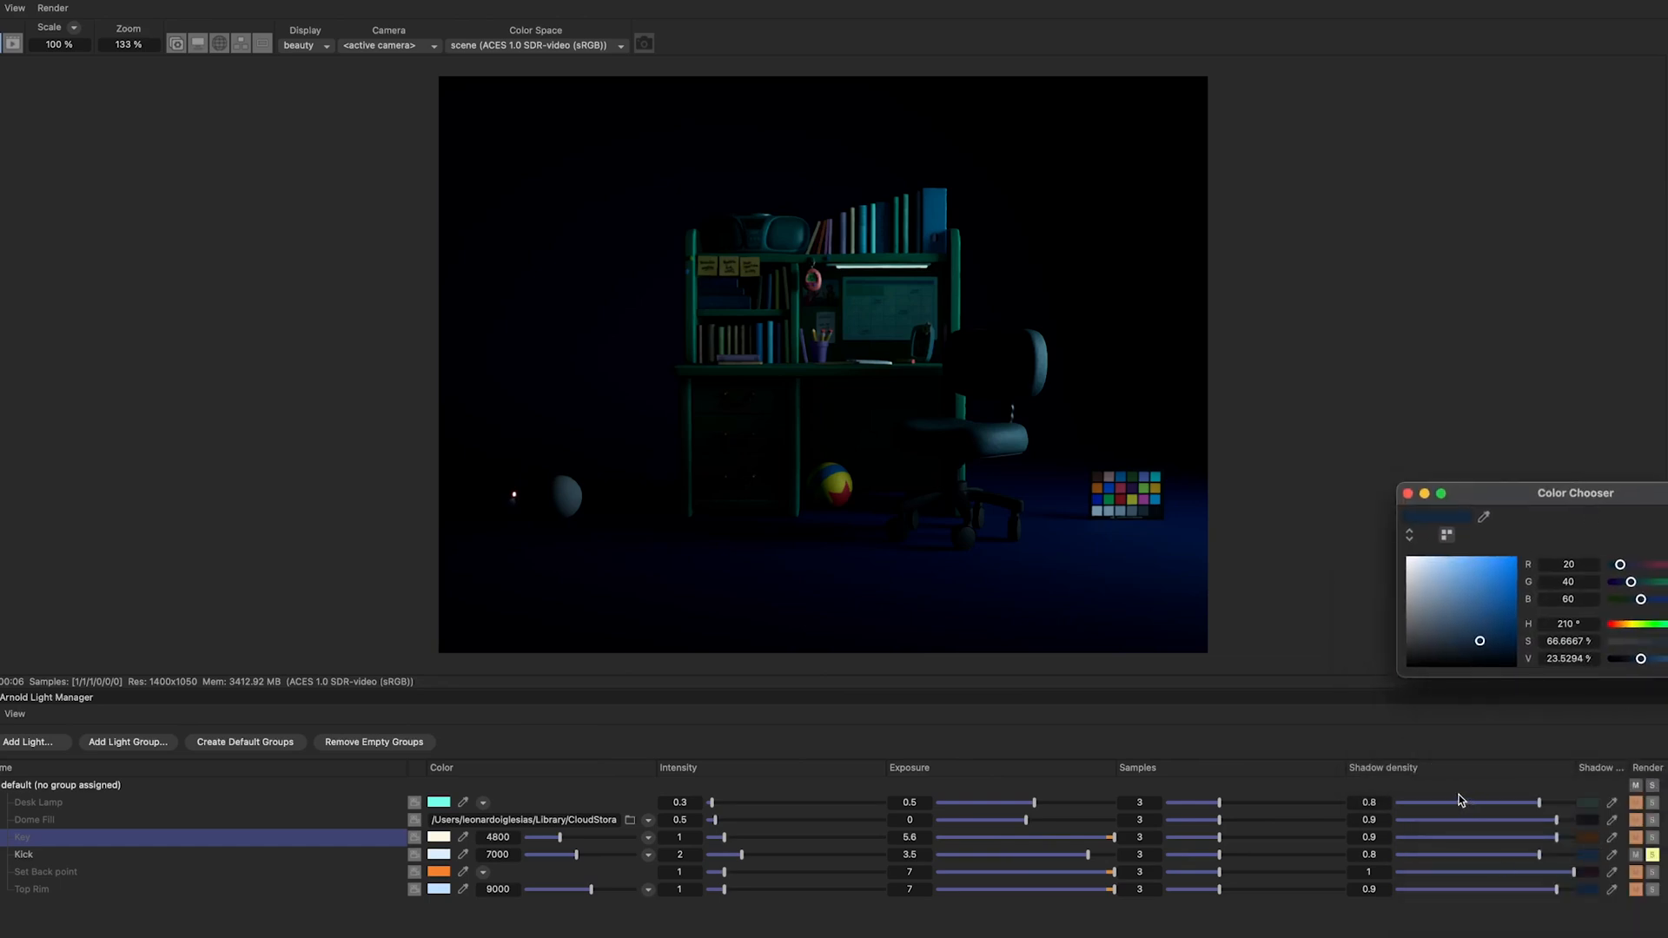
pyautogui.click(46, 871)
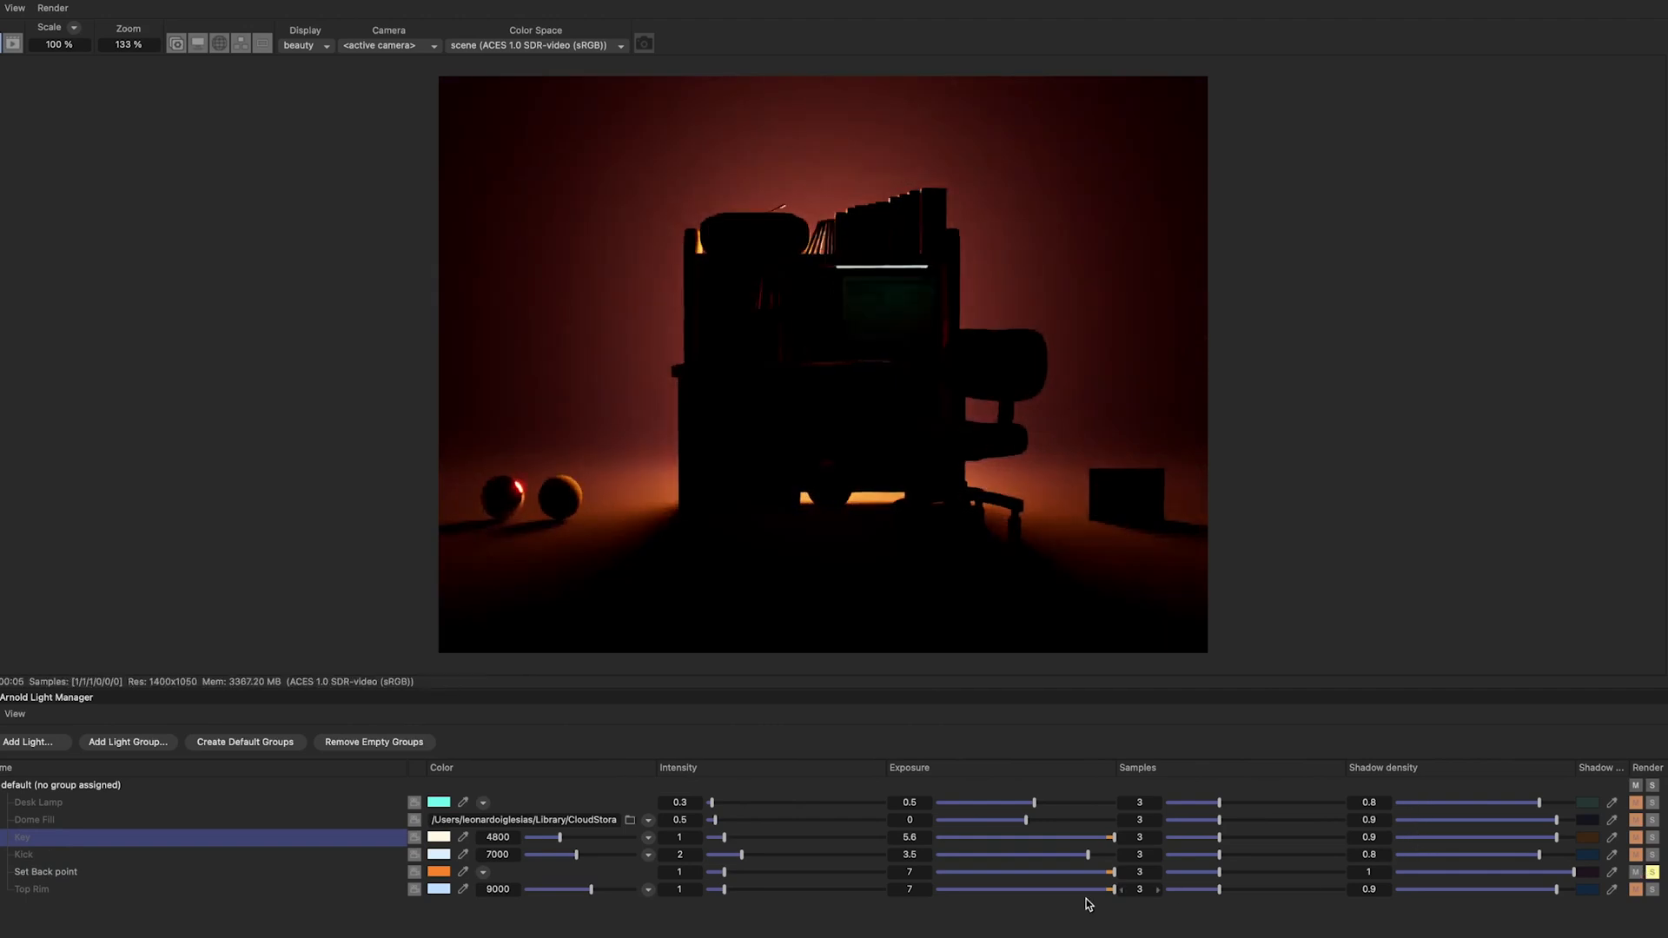
pyautogui.click(437, 838)
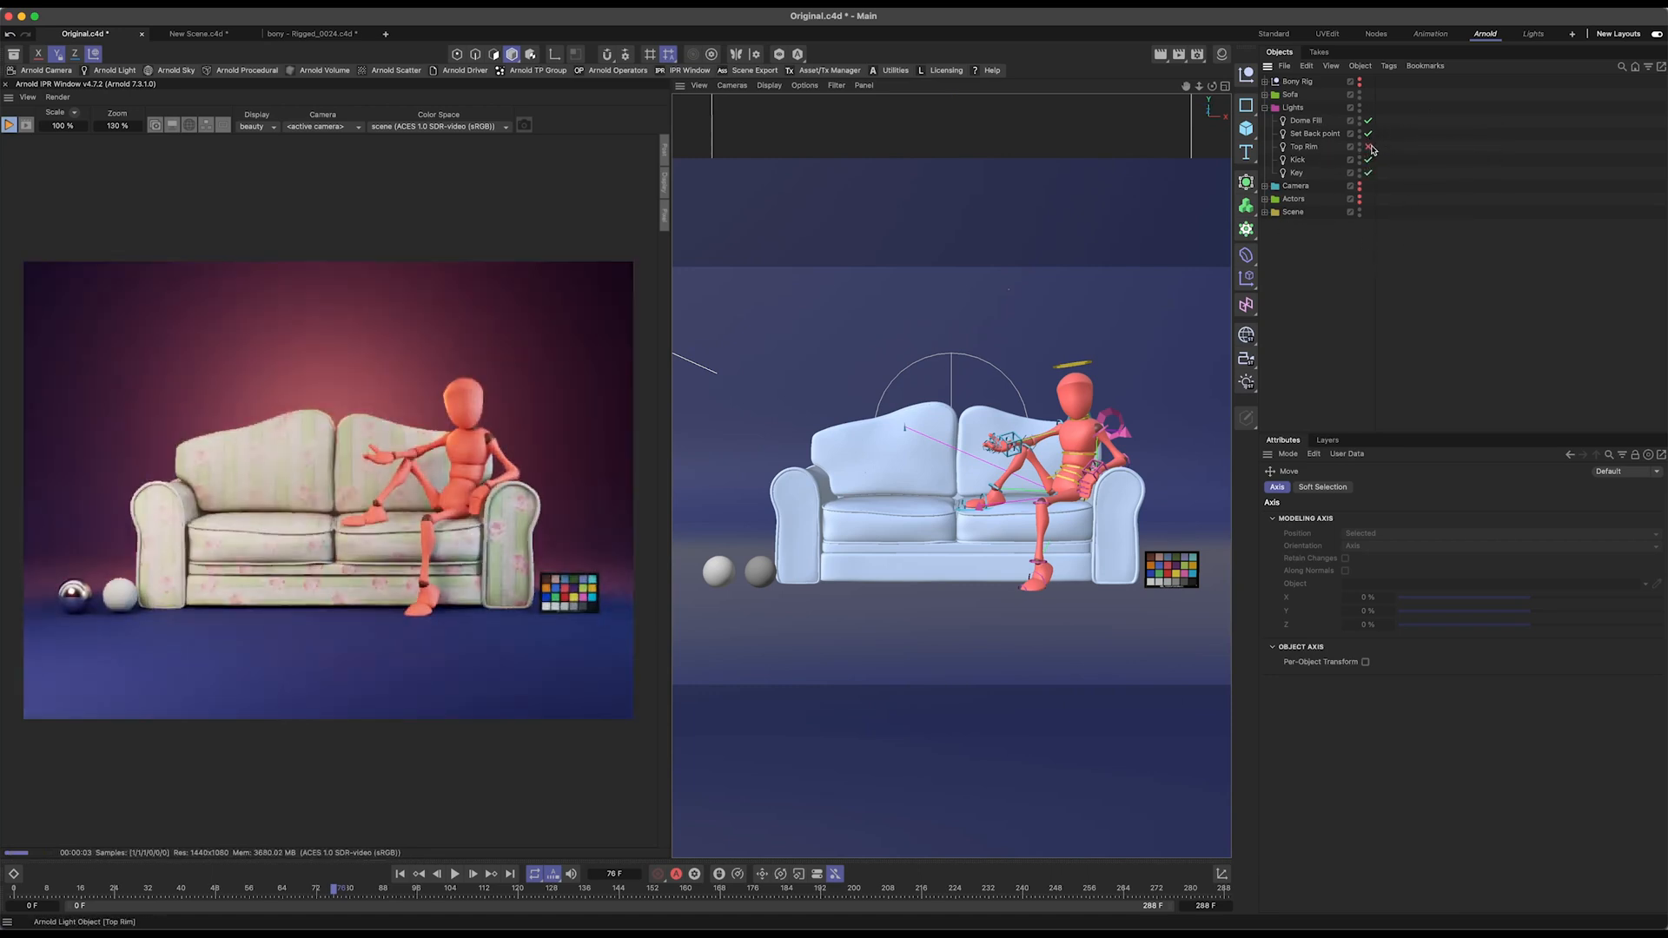
# Step: Toggle the Top Rim light in the render and open the Key light's settings
pyautogui.click(1303, 146)
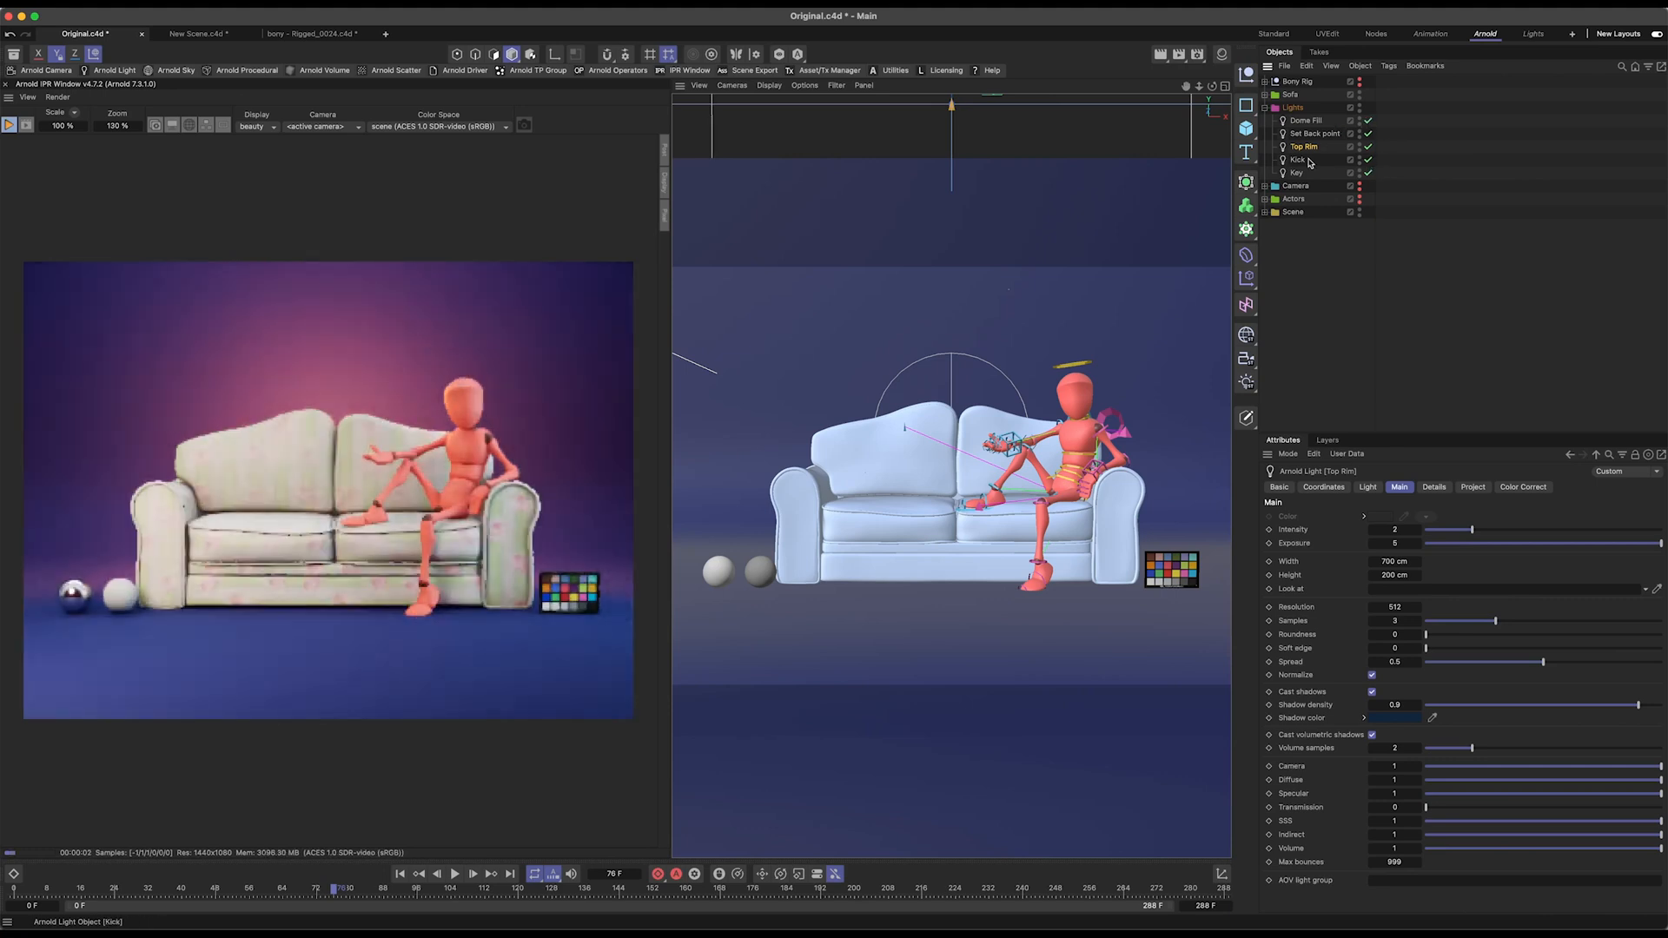
pyautogui.click(1296, 172)
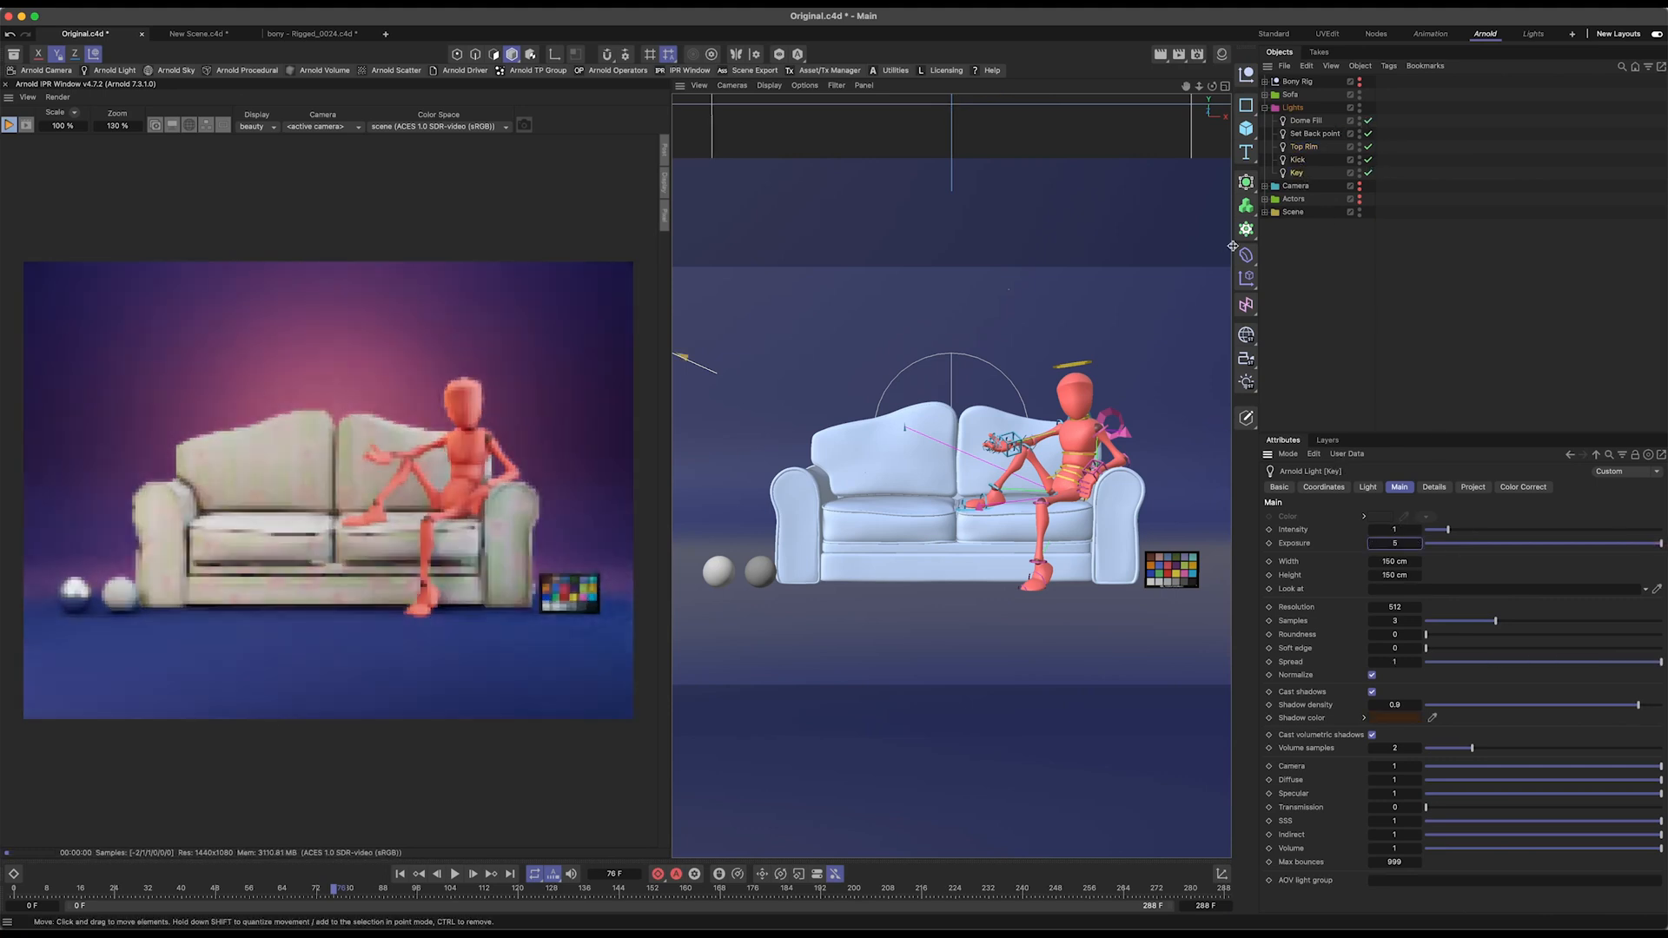